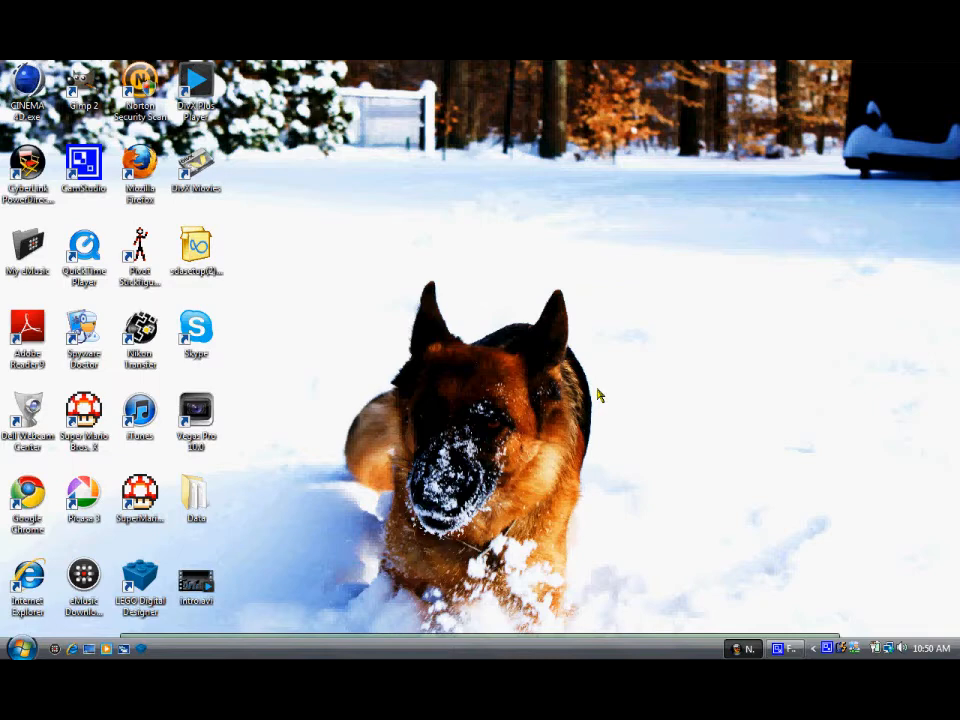
mouse_move(214, 424)
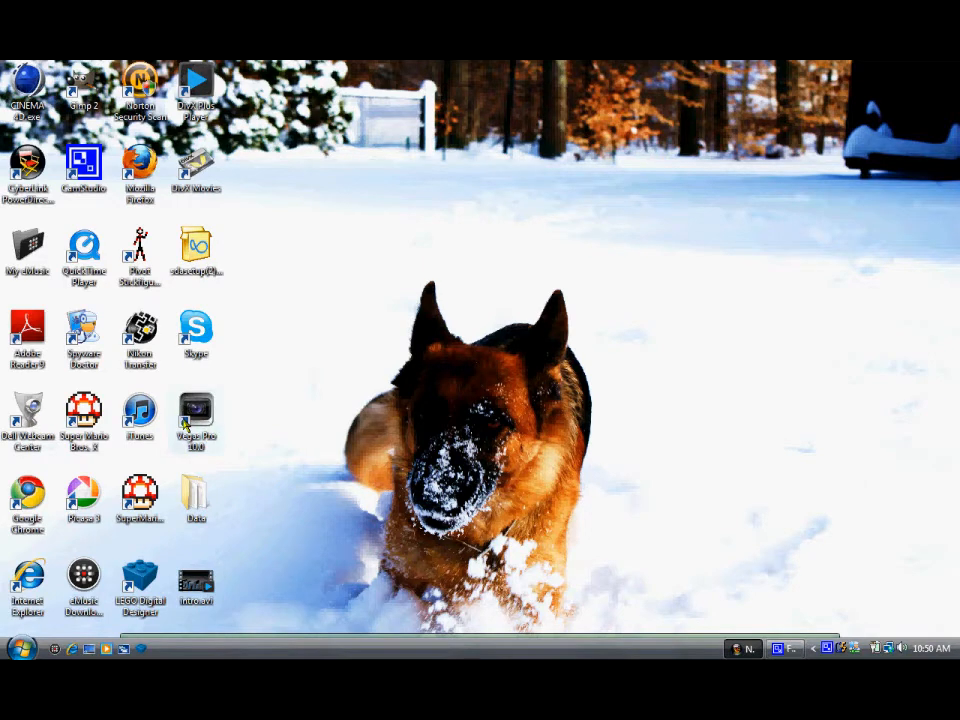
Move the Vegas Pro 10.0 shortcut to the desktop centre and launch Google Chrome
drag(196, 414, 476, 250)
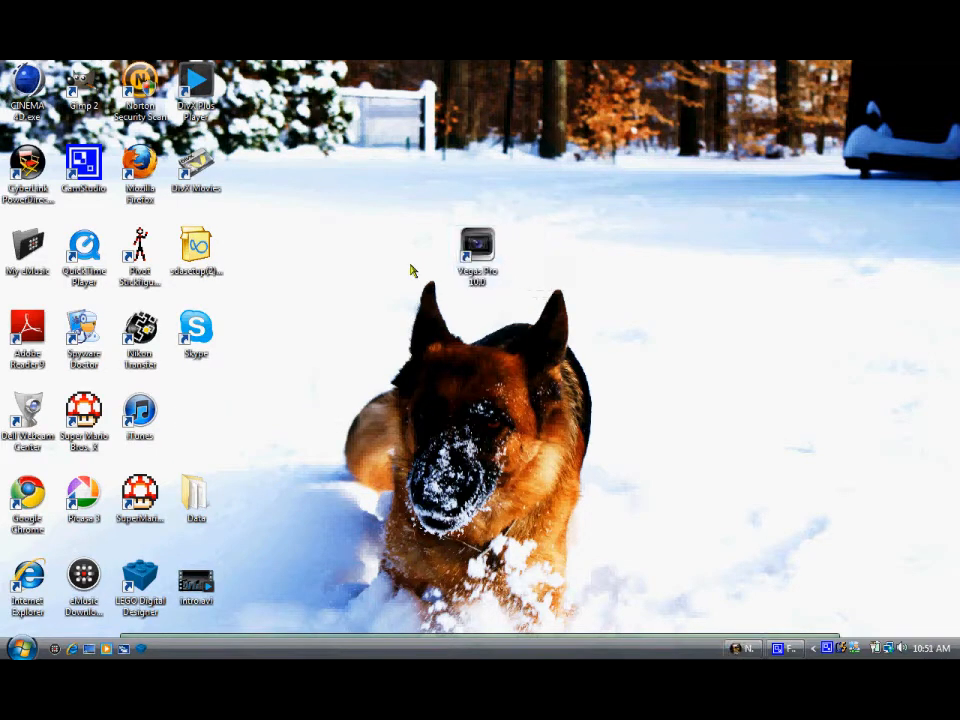
mouse_move(476, 252)
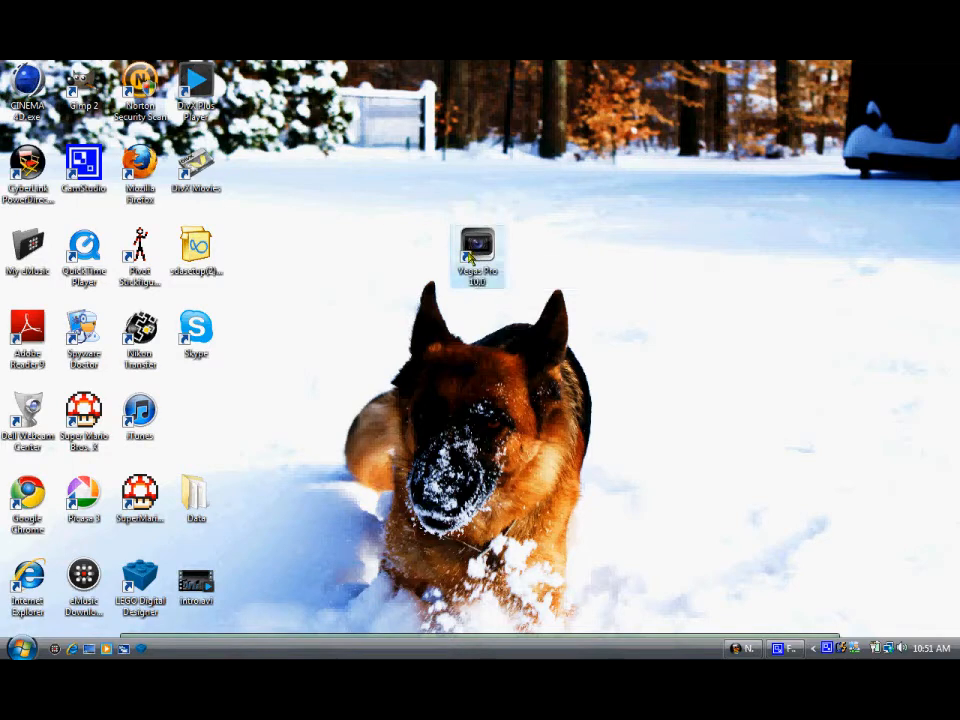
double_click(476, 248)
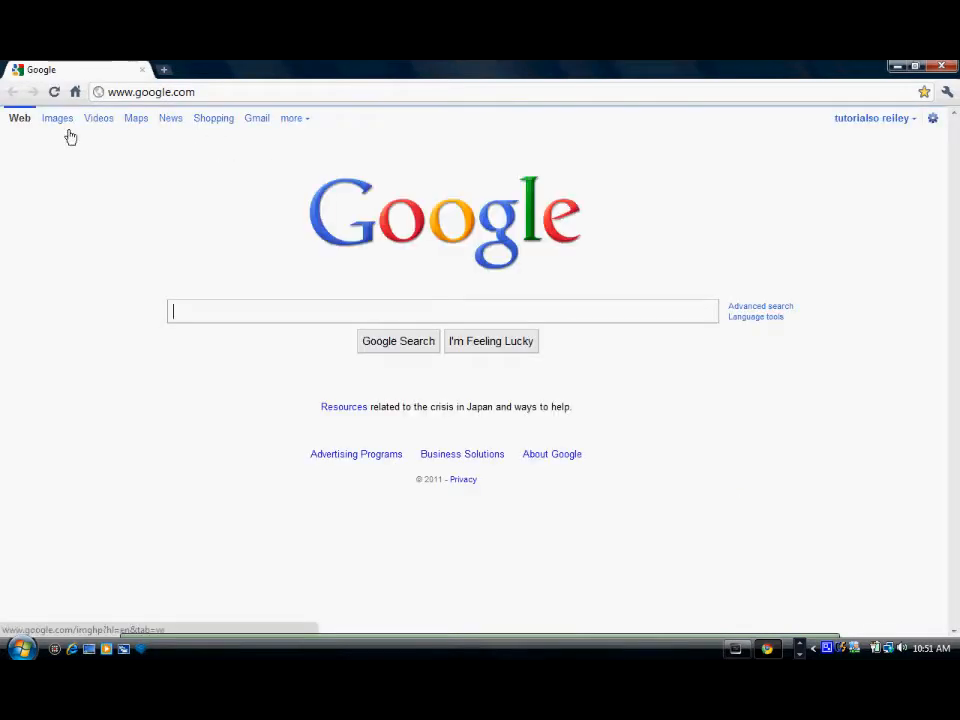
Search Google Images for 'muzzle flash' via the suggestion after typing 'muzzle'
click(56, 118)
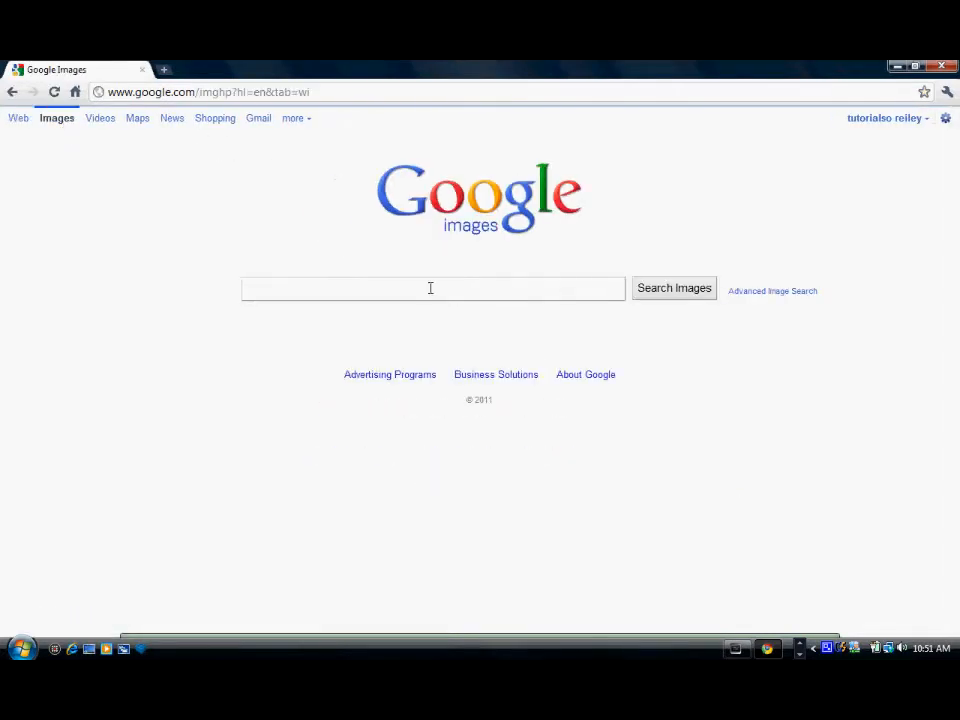
text(muzzle)
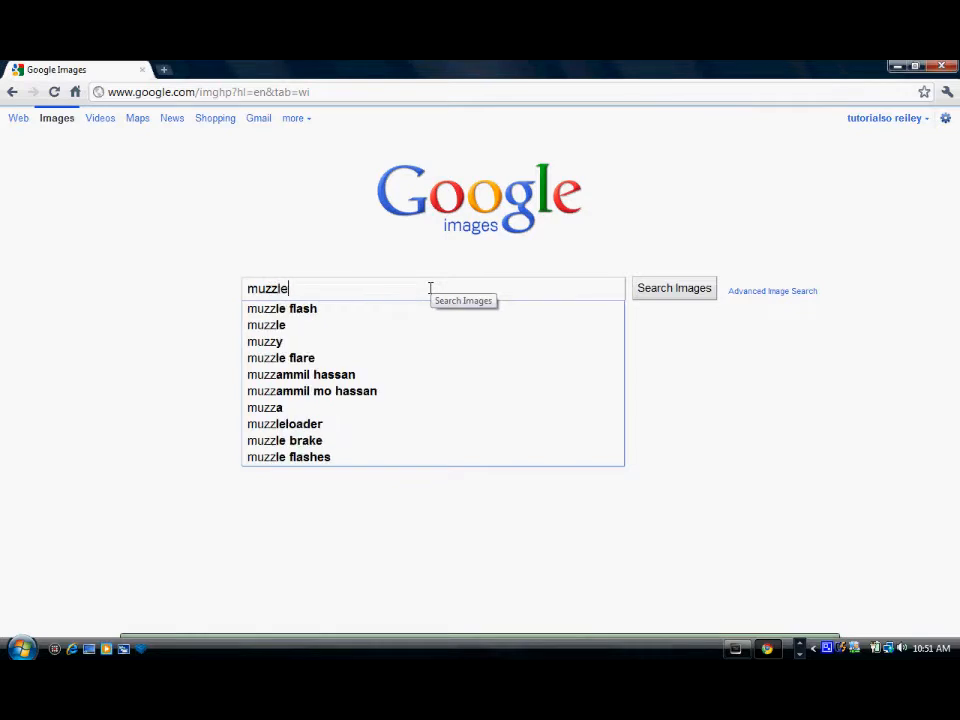
click(282, 308)
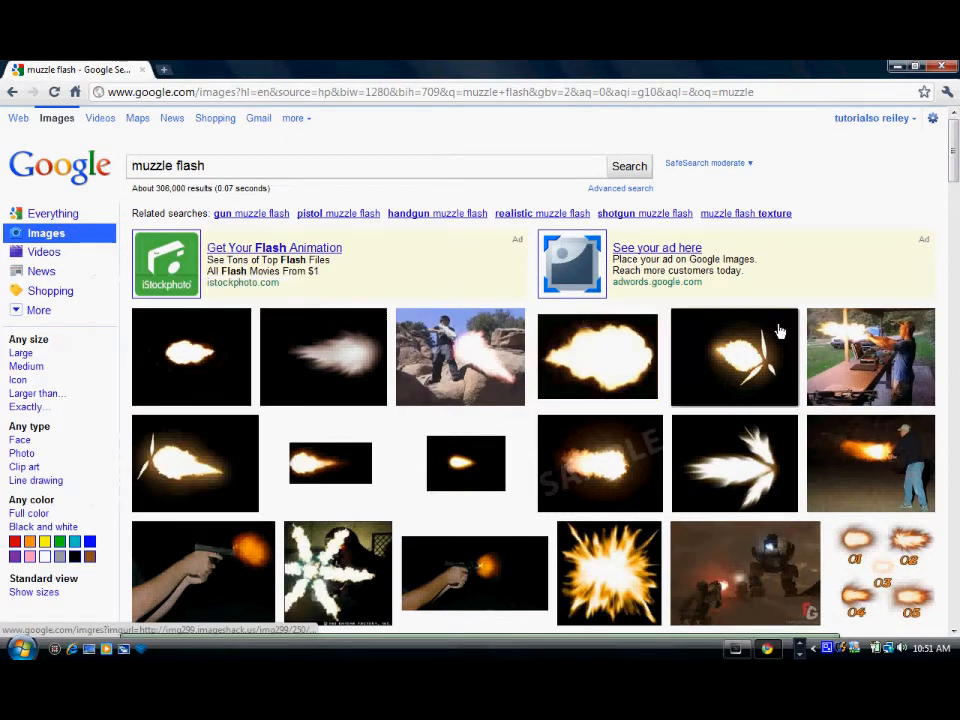
mouse_move(332, 578)
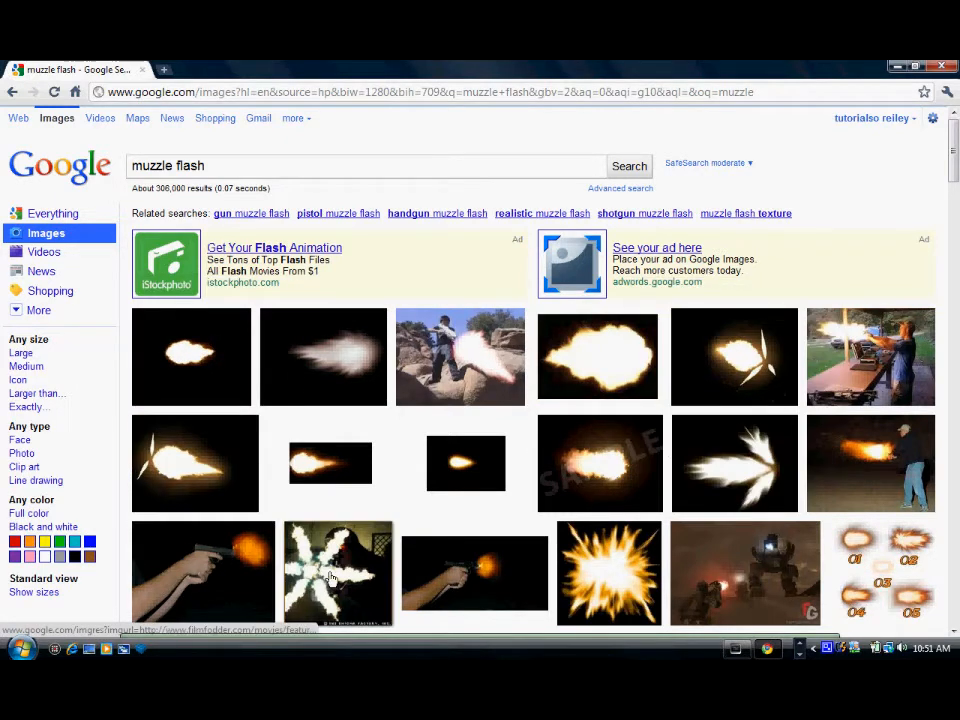
mouse_move(876, 328)
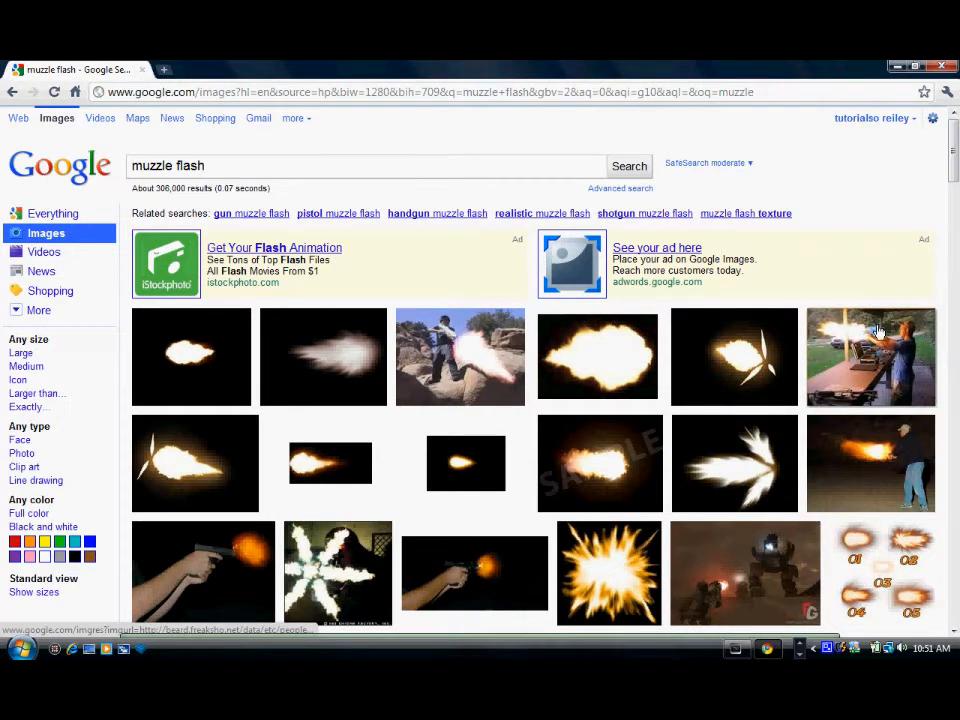
mouse_move(876, 330)
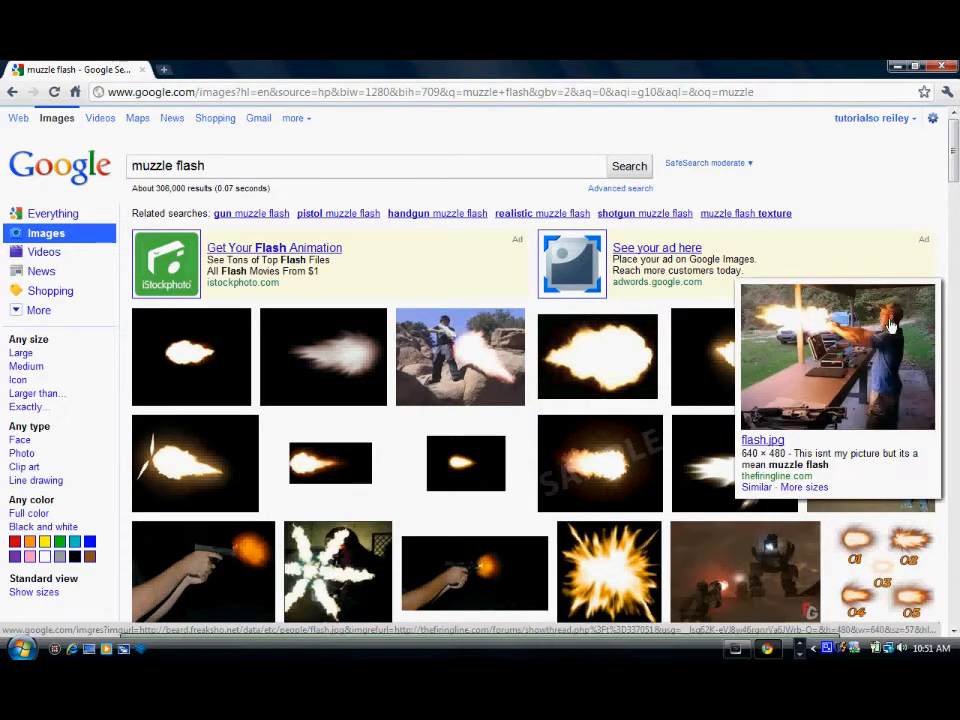
mouse_move(876, 408)
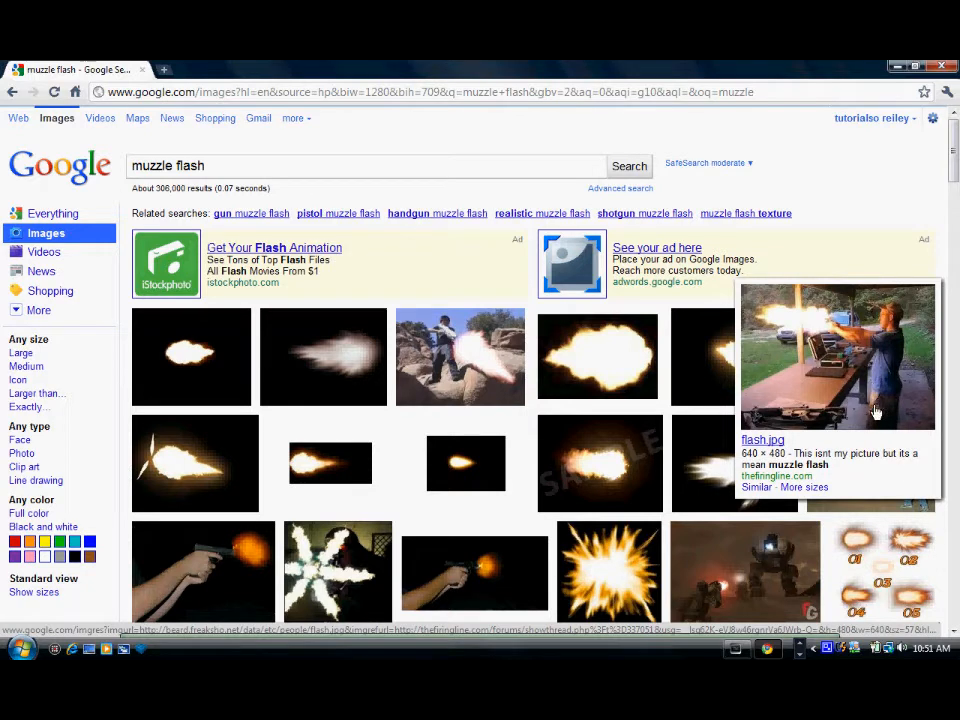
mouse_move(864, 328)
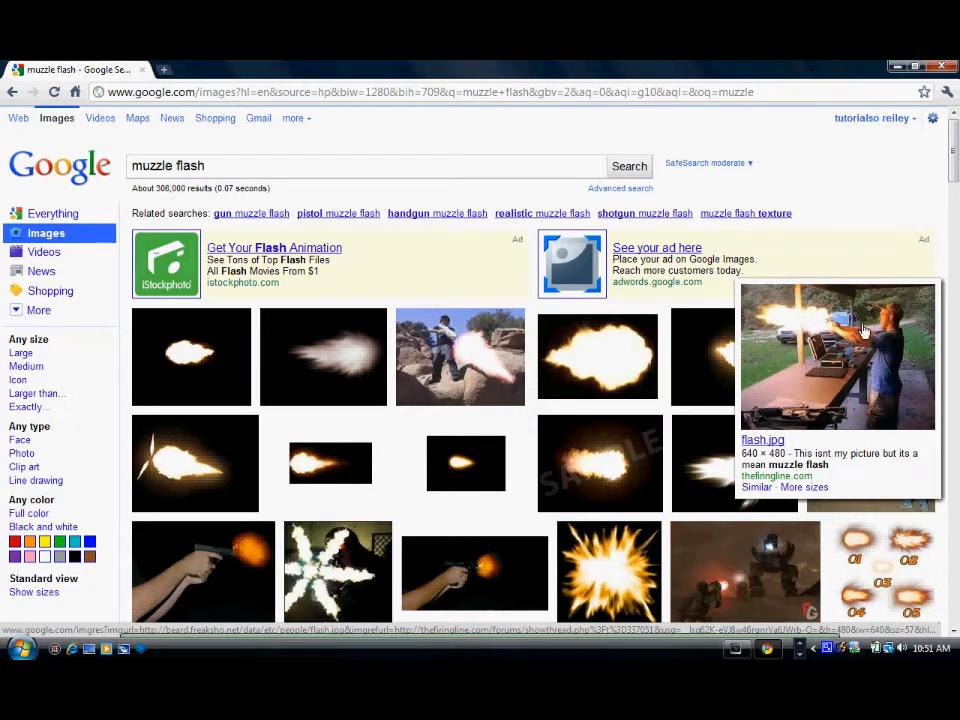
mouse_move(878, 376)
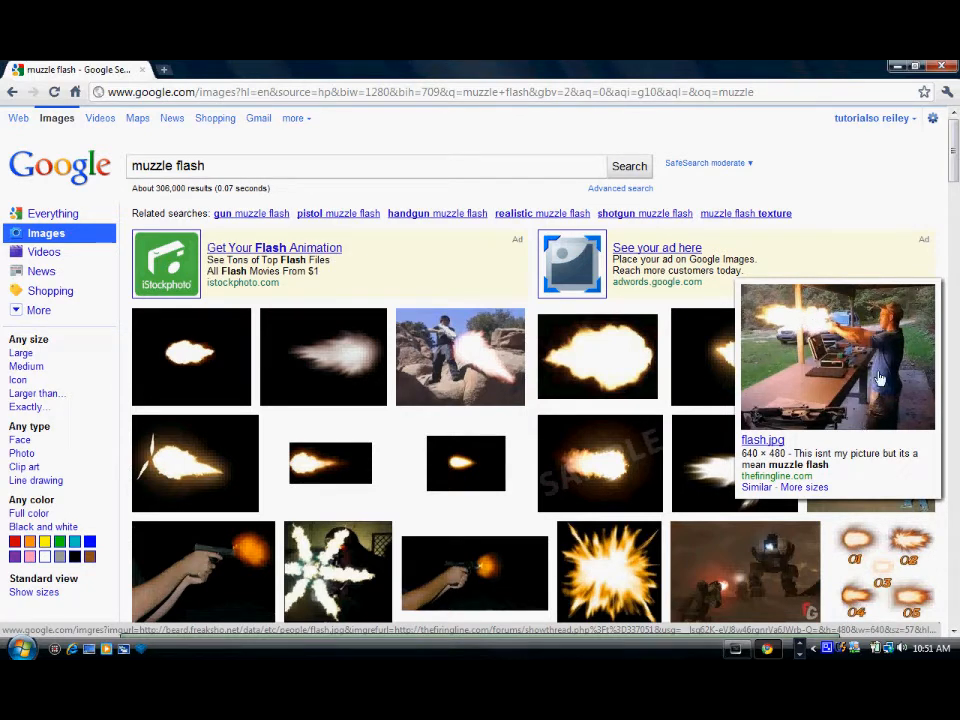
mouse_move(892, 316)
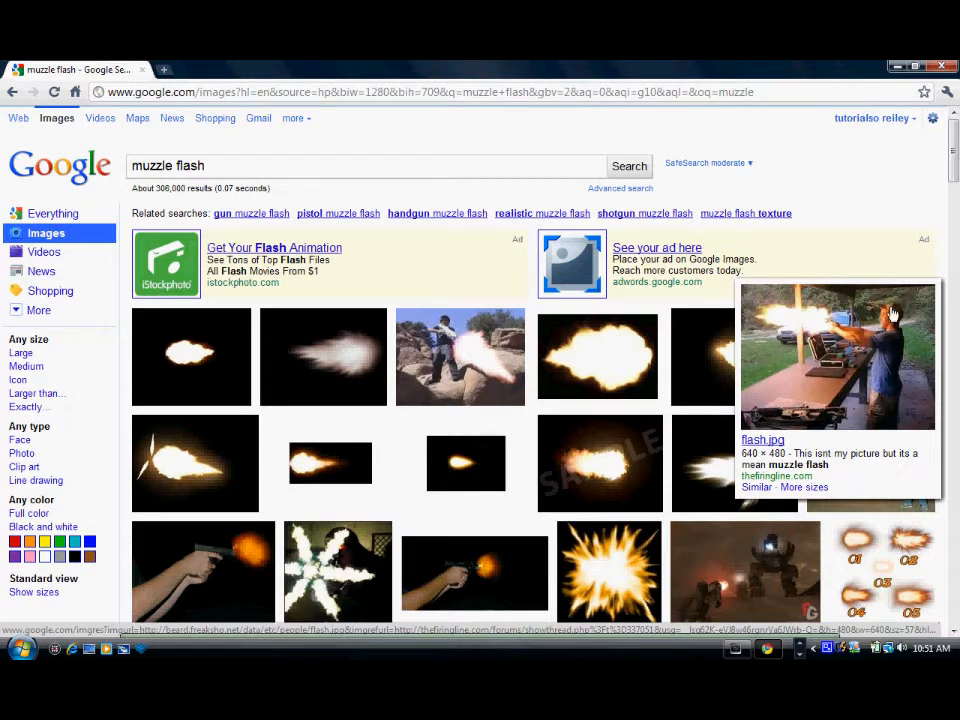
mouse_move(108, 118)
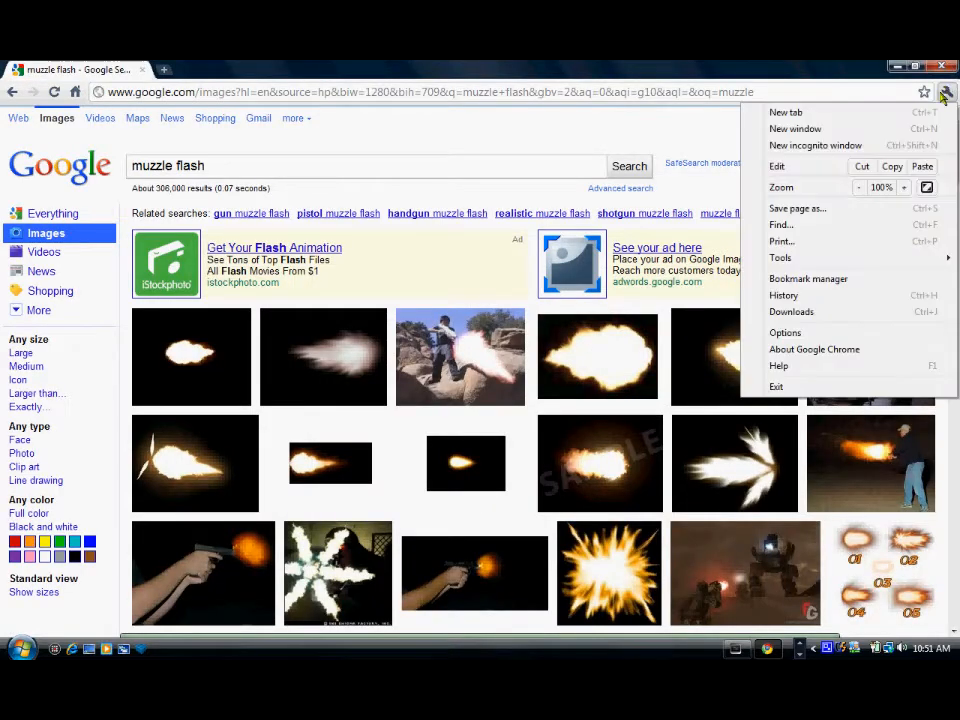
Reopen the Video Copilot Action Essentials download page from browser history and scroll it
click(784, 296)
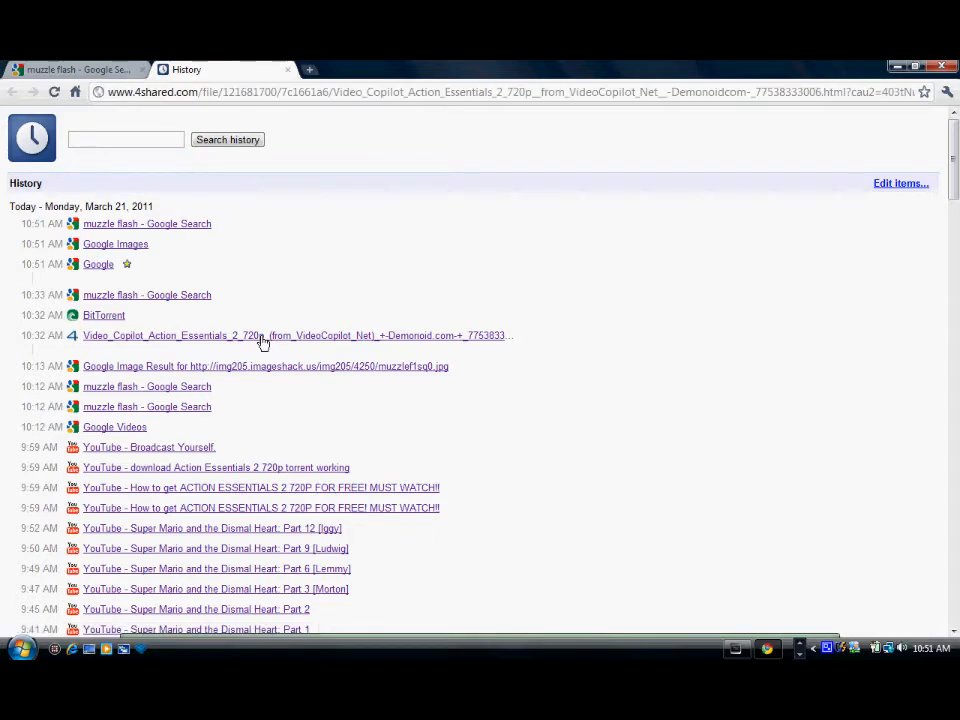
click(250, 336)
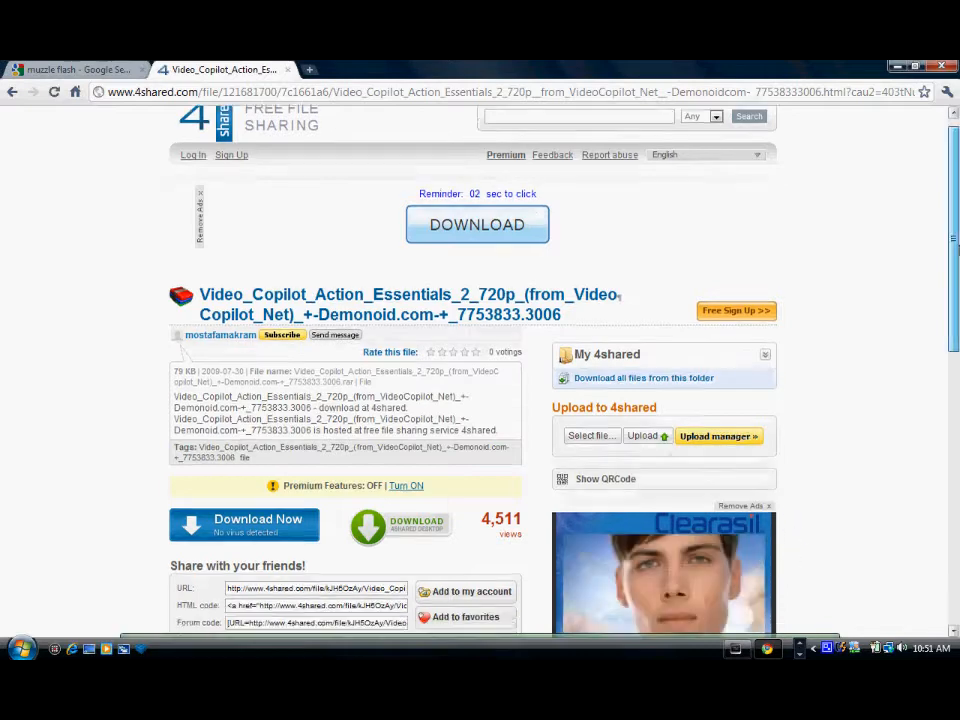
scroll(down, 3)
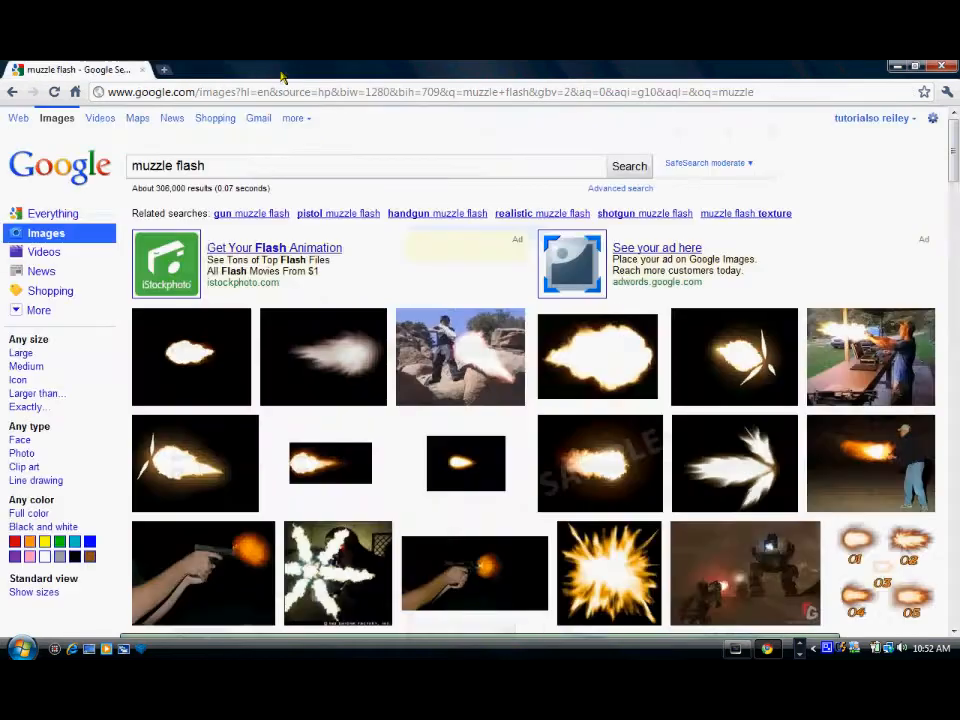
click(170, 64)
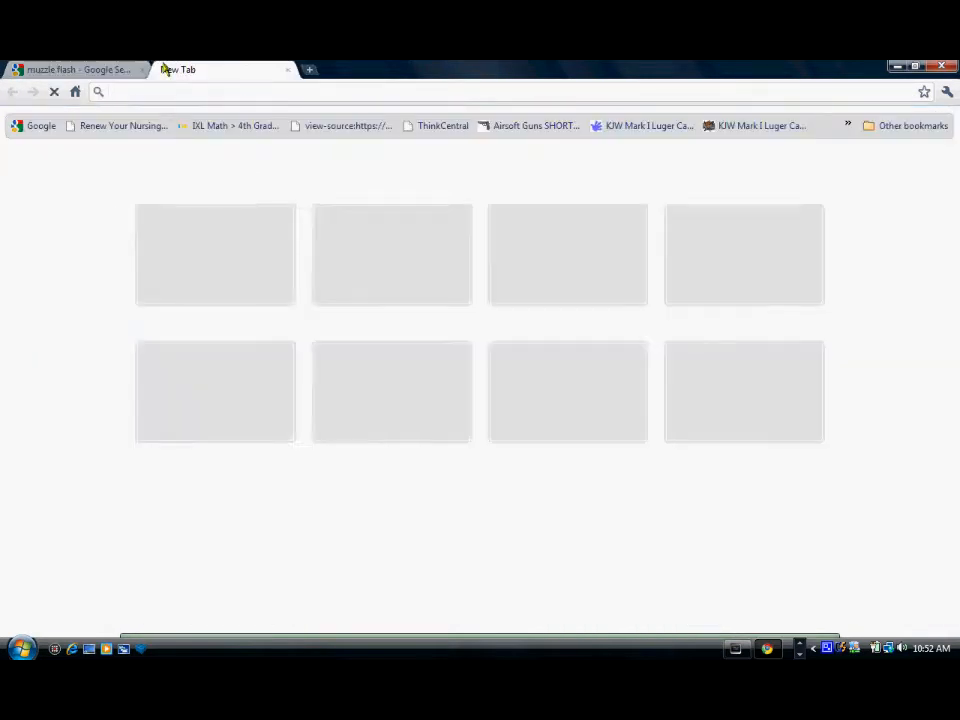
text(www.bittorrent.com)
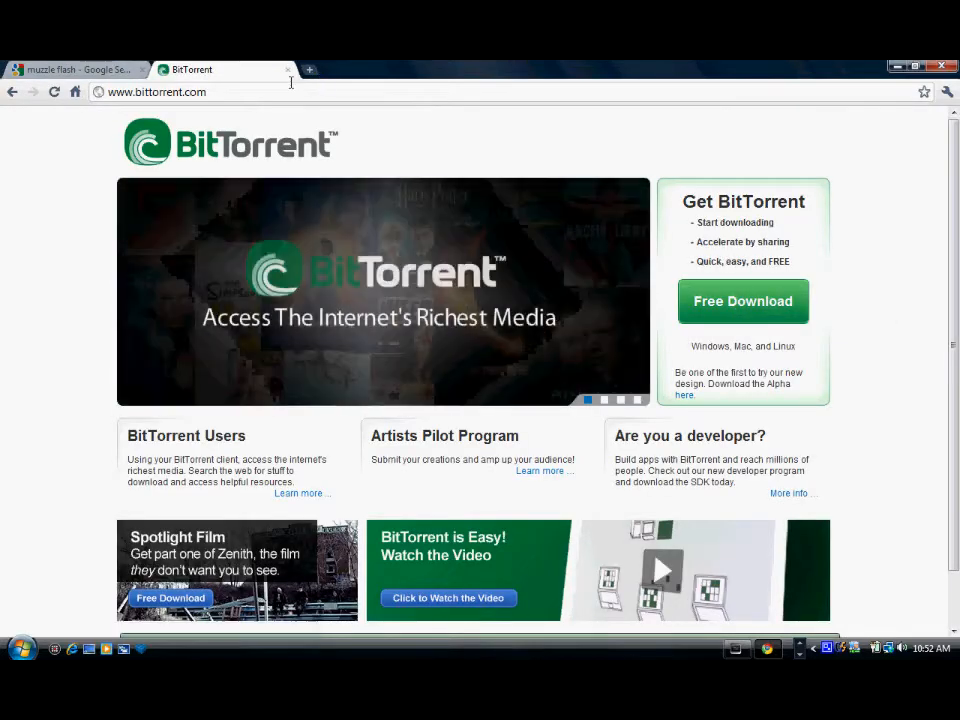
click(76, 68)
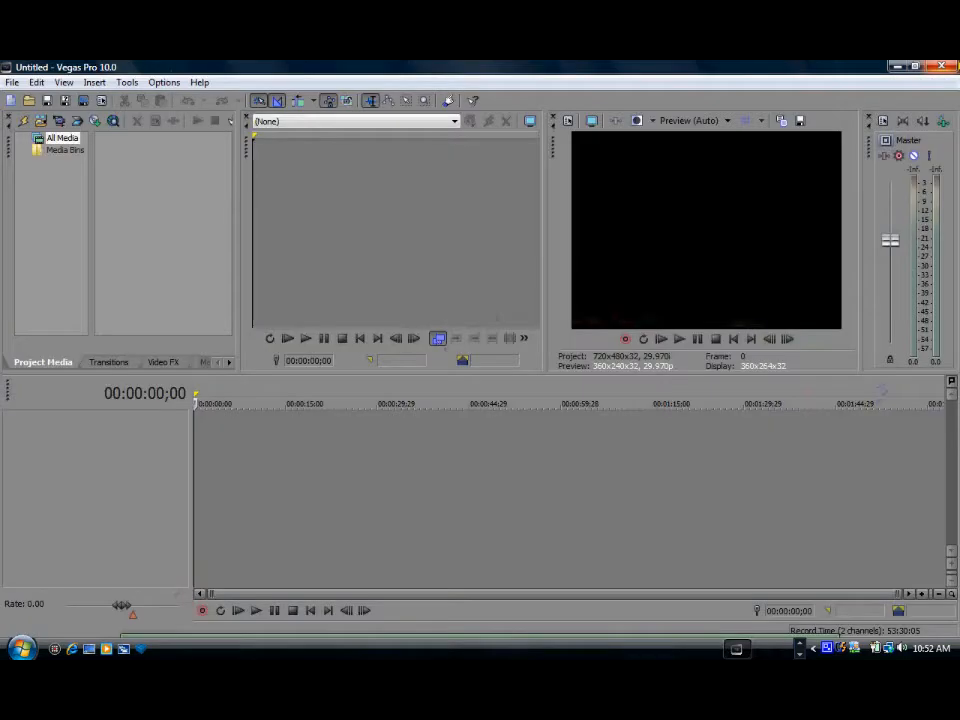
Start importing the gun video and muzzle flash JPG via the File menu
click(12, 82)
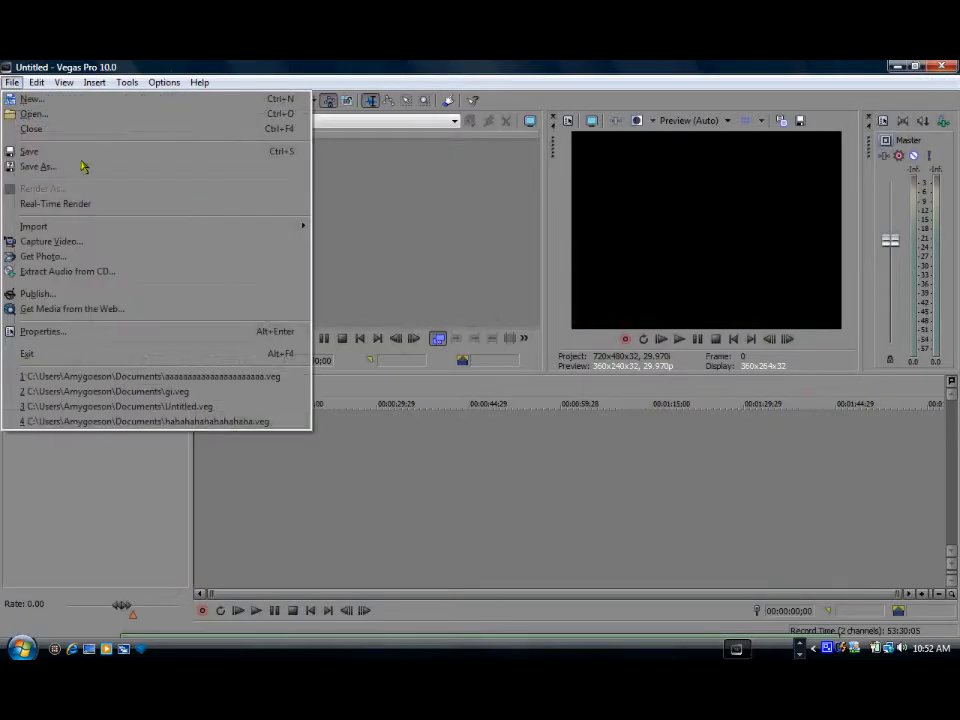
mouse_move(318, 228)
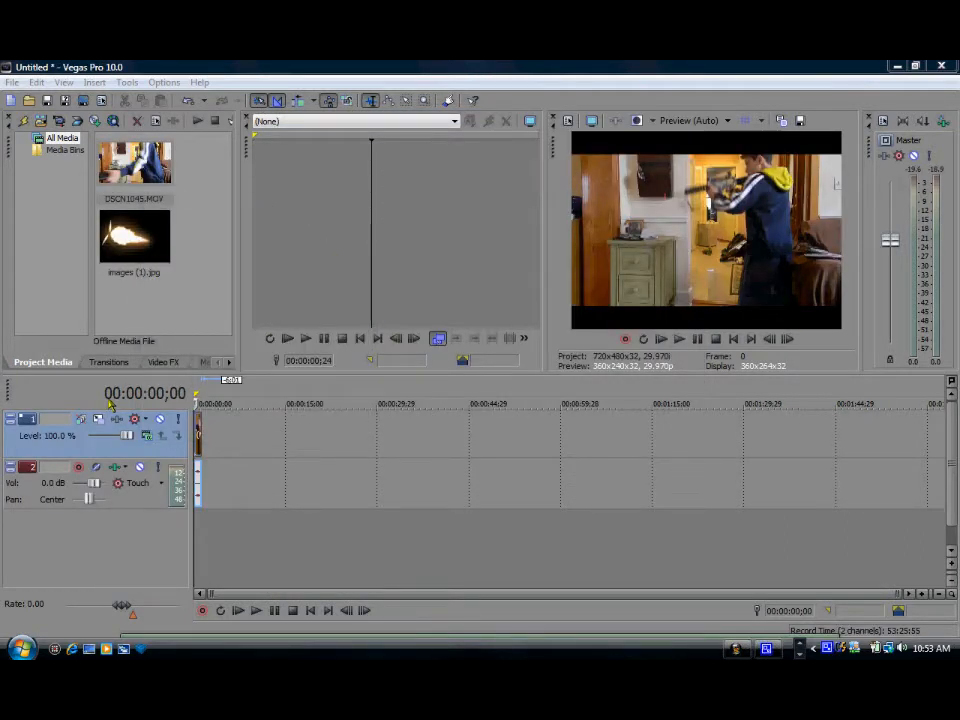
mouse_move(224, 472)
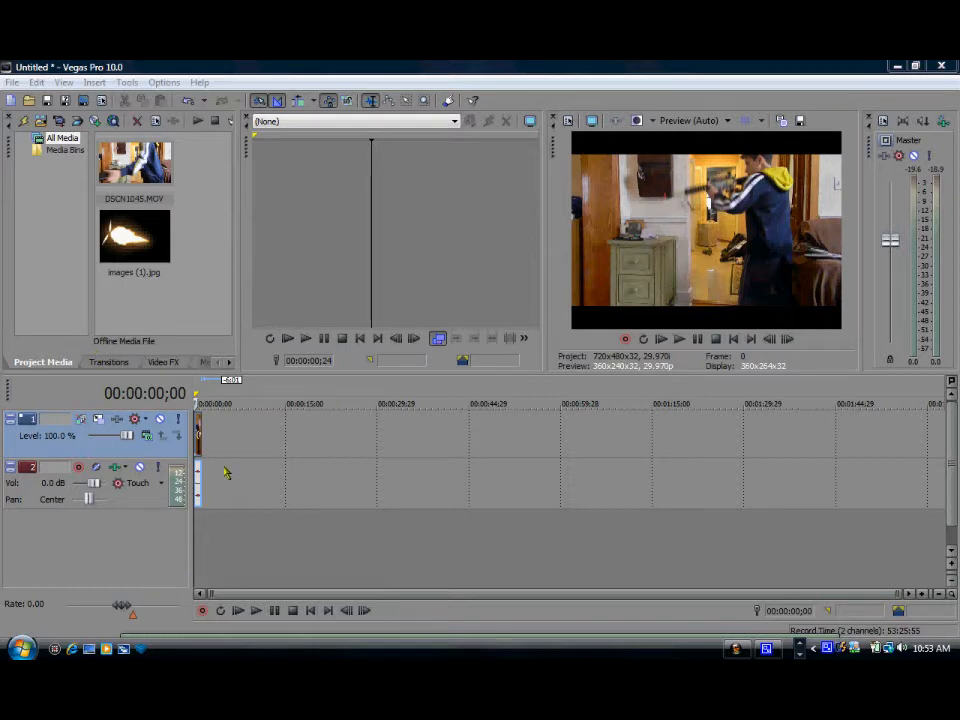
mouse_move(436, 460)
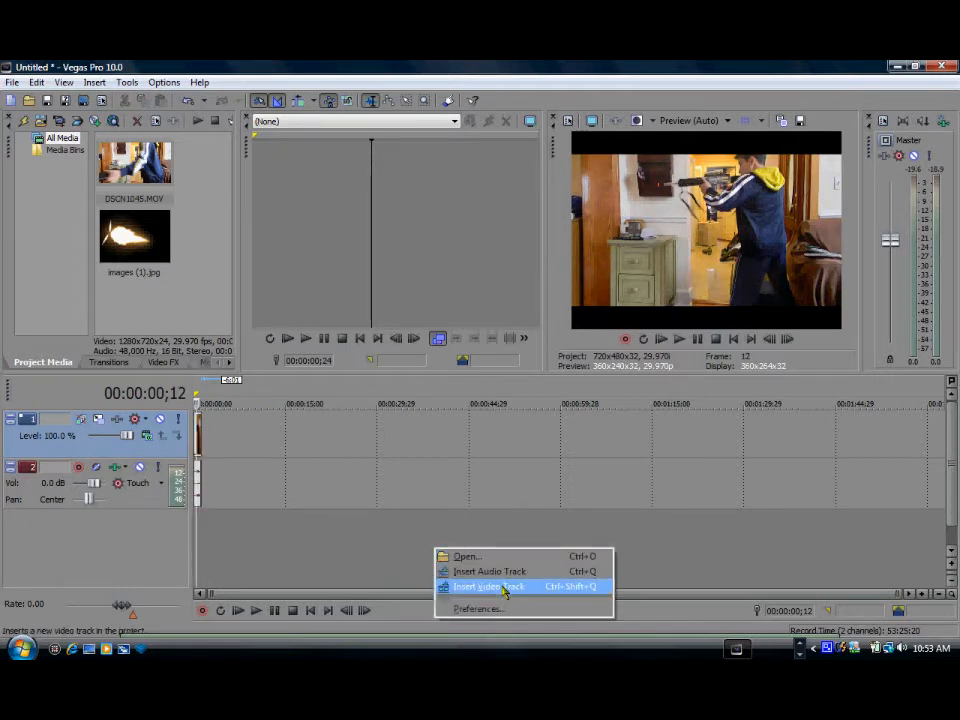
Place images (1).jpg from Project Media onto a video track above the gun clip
click(492, 586)
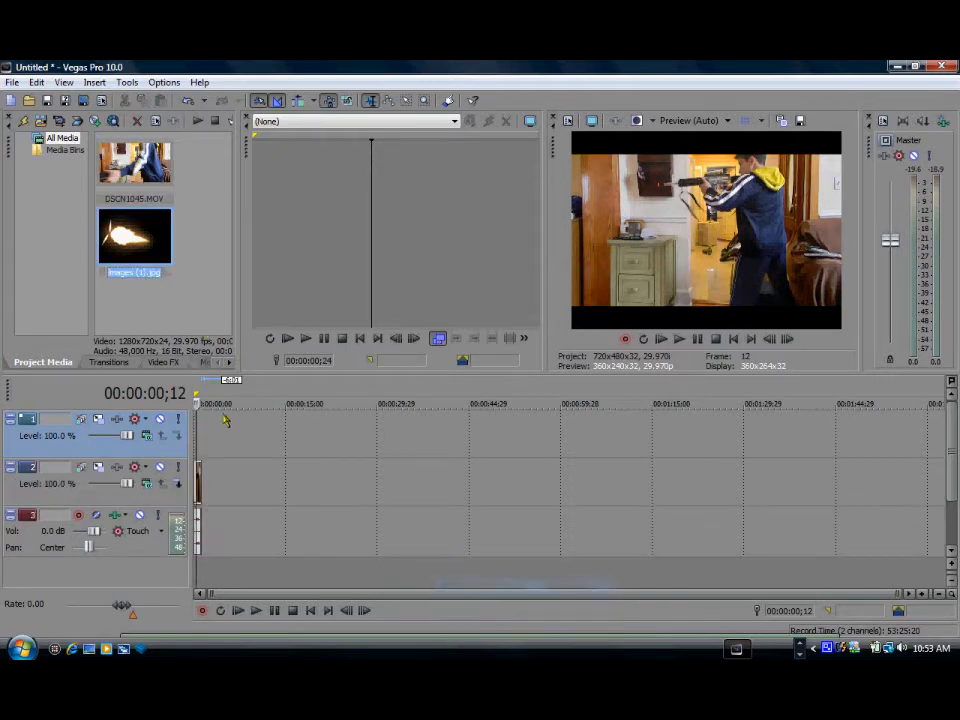
drag(134, 236, 212, 432)
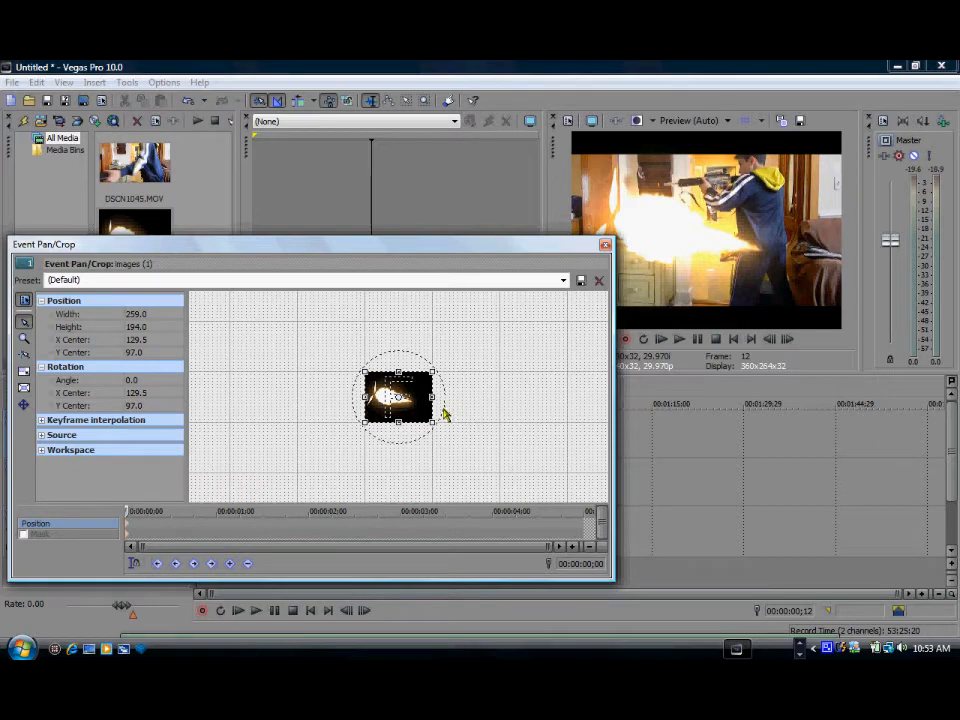
mouse_move(442, 398)
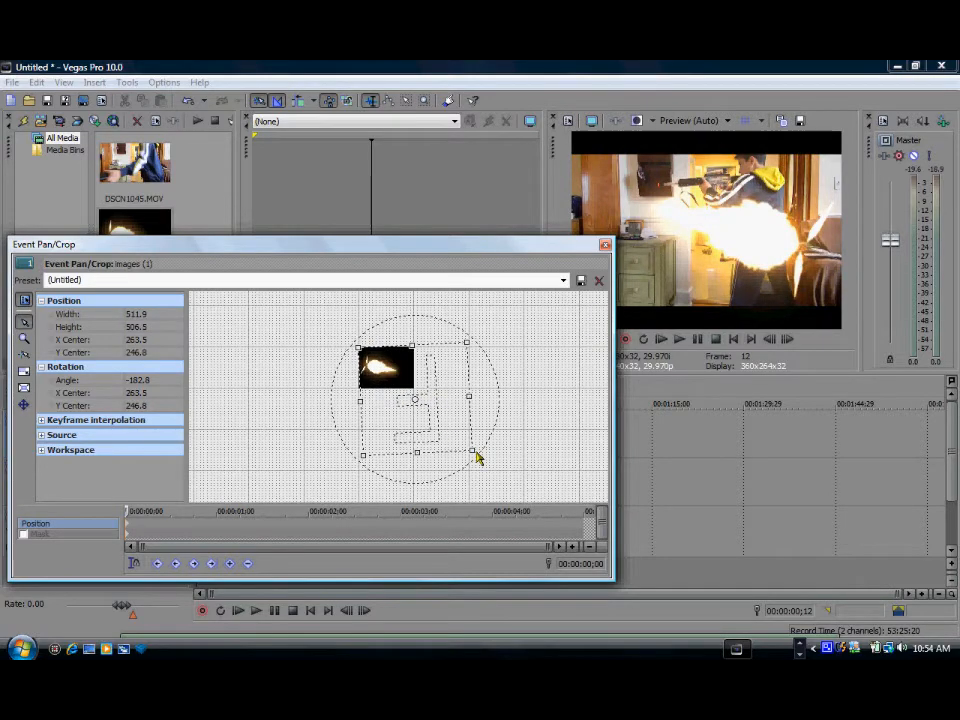
Shrink, rotate and move the muzzle flash over the gun barrel in Pan/Crop, then close it
drag(472, 452, 456, 440)
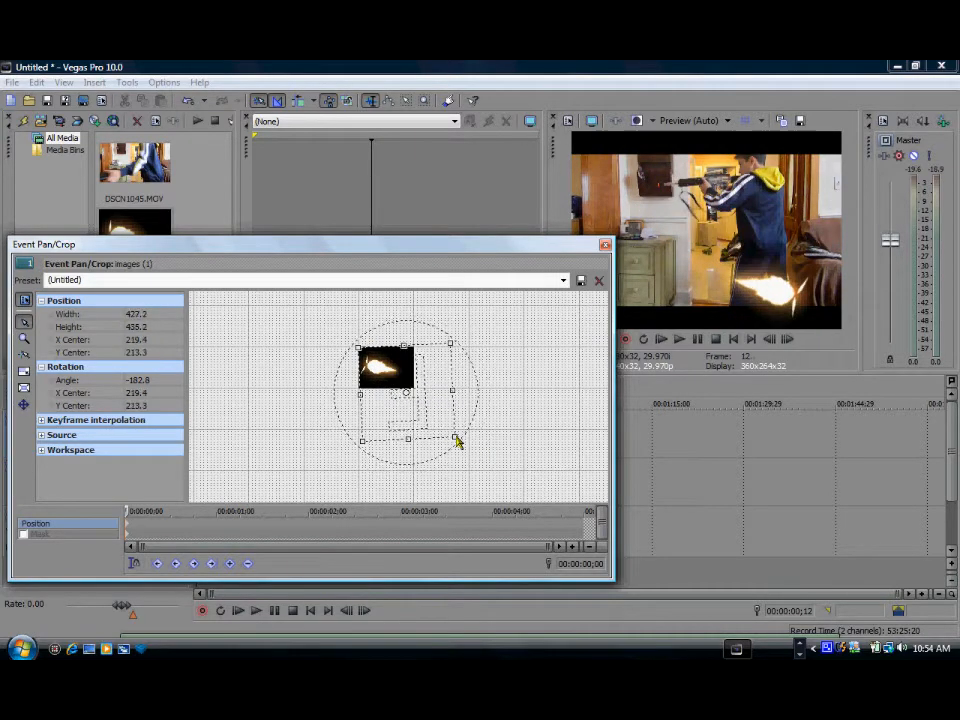
drag(456, 440, 468, 408)
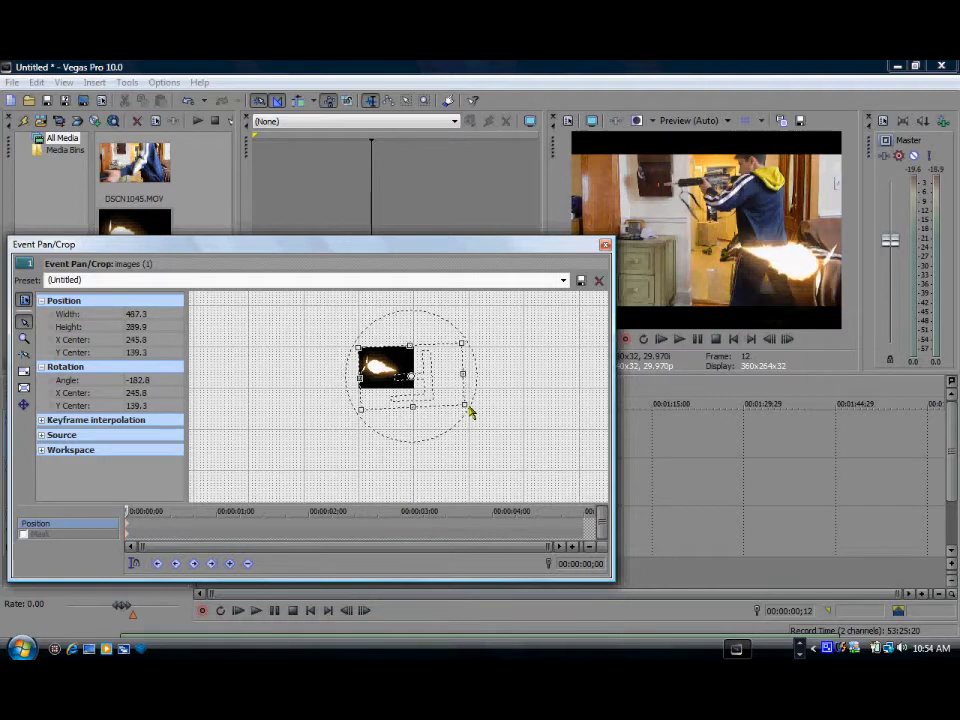
drag(468, 408, 452, 396)
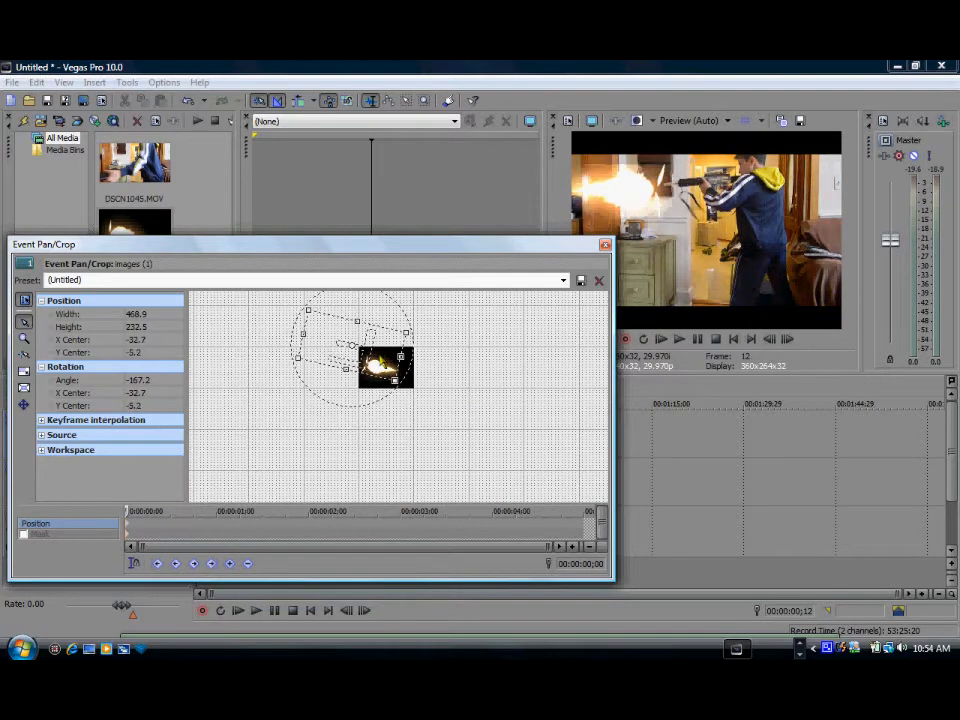
drag(356, 350, 360, 356)
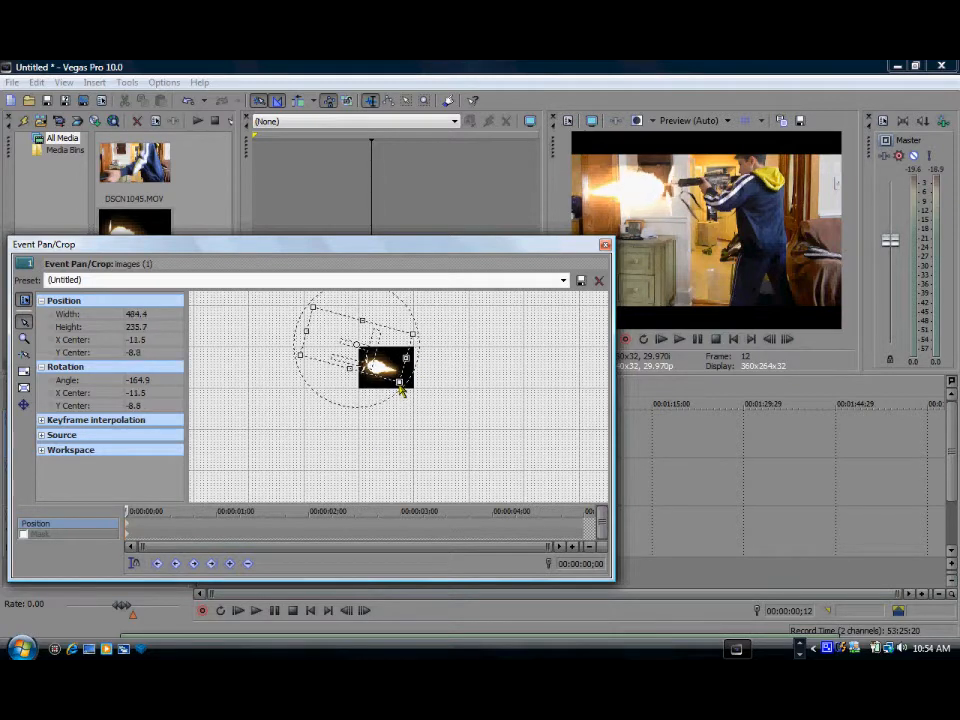
drag(400, 390, 398, 370)
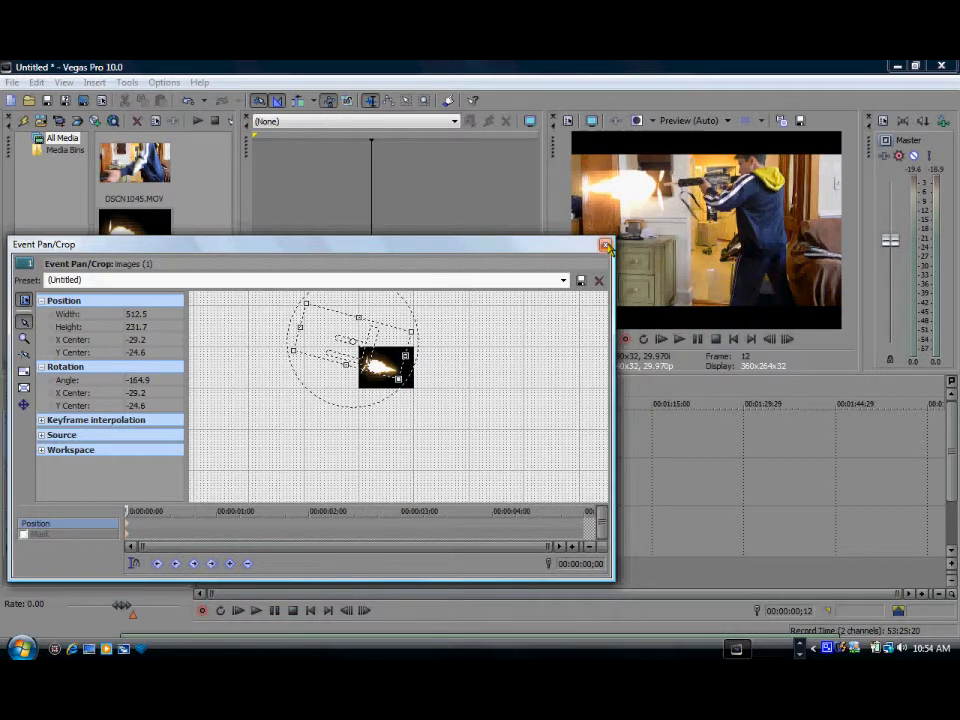
click(604, 246)
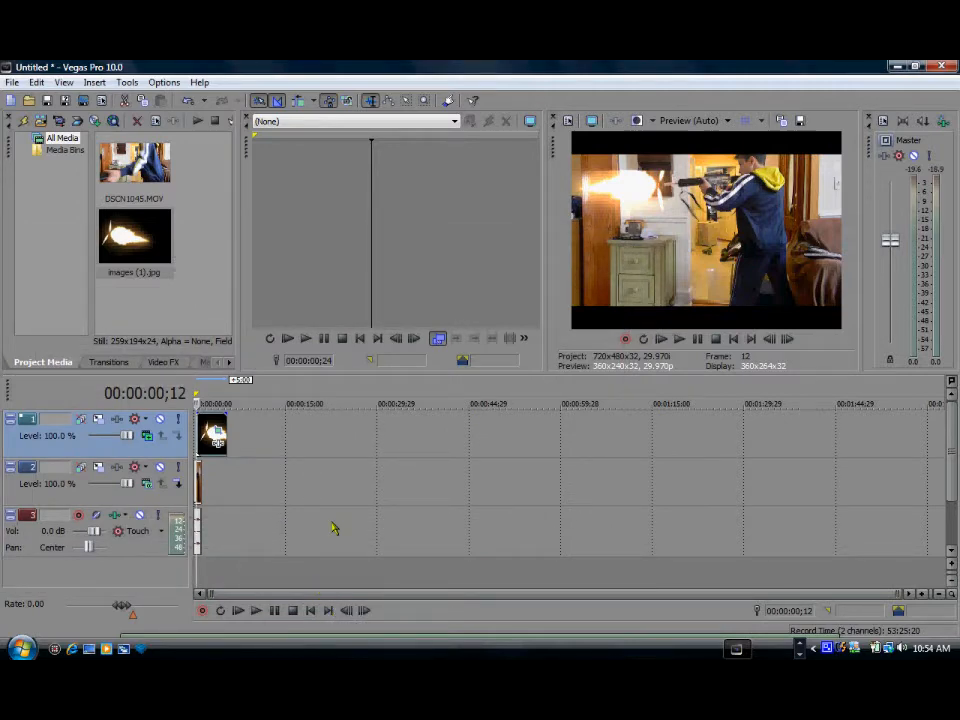
mouse_move(238, 478)
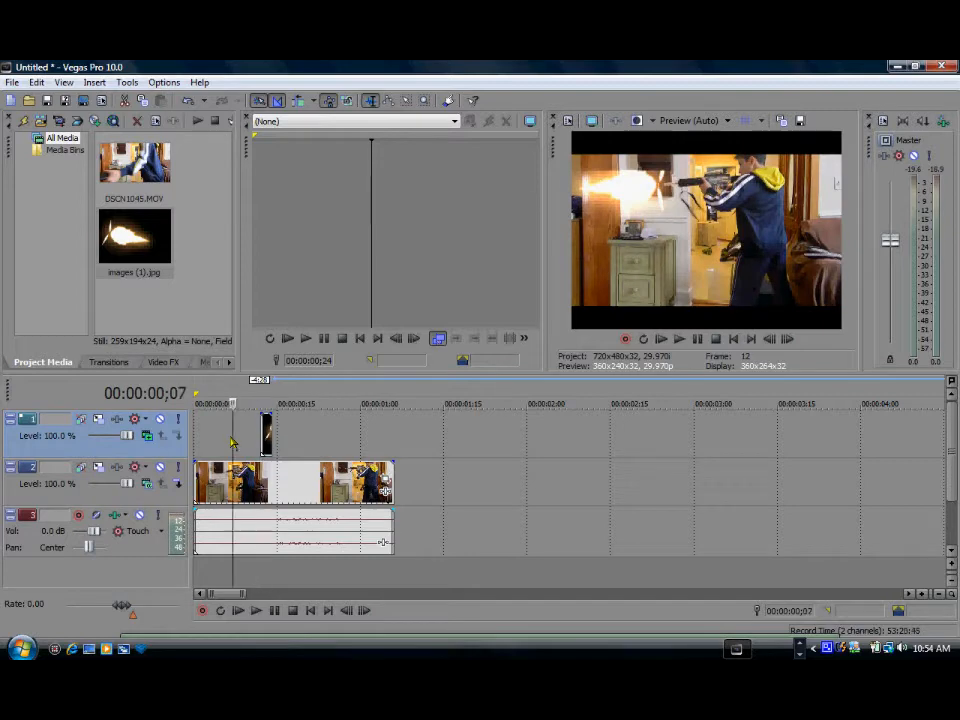
Jump the cursor to 00:00:00;12 where the gun fires to align the flash
click(678, 338)
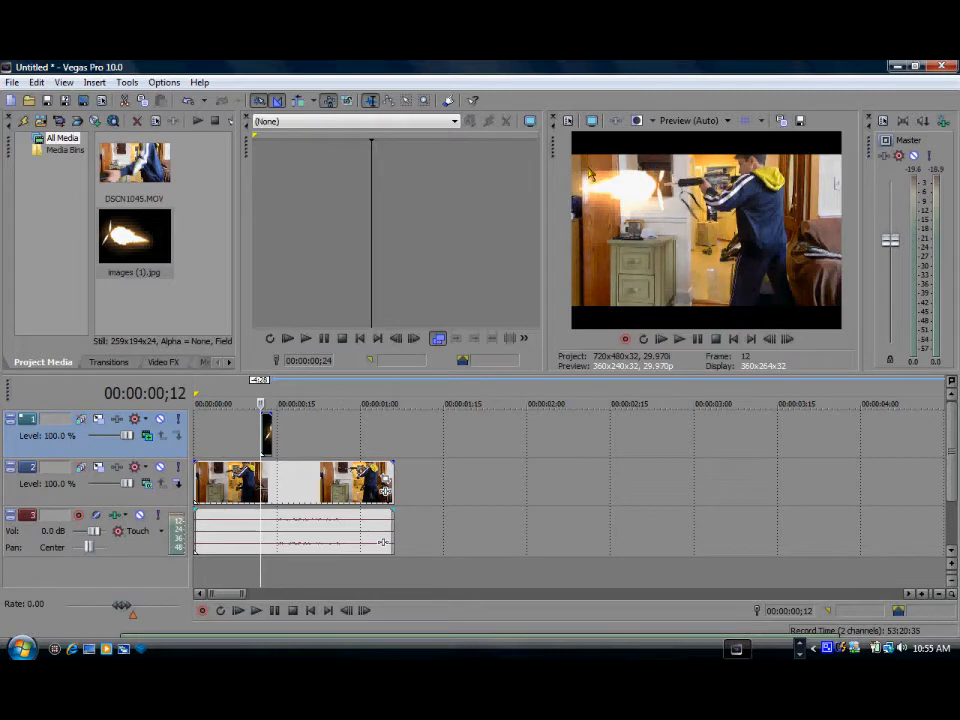
mouse_move(682, 164)
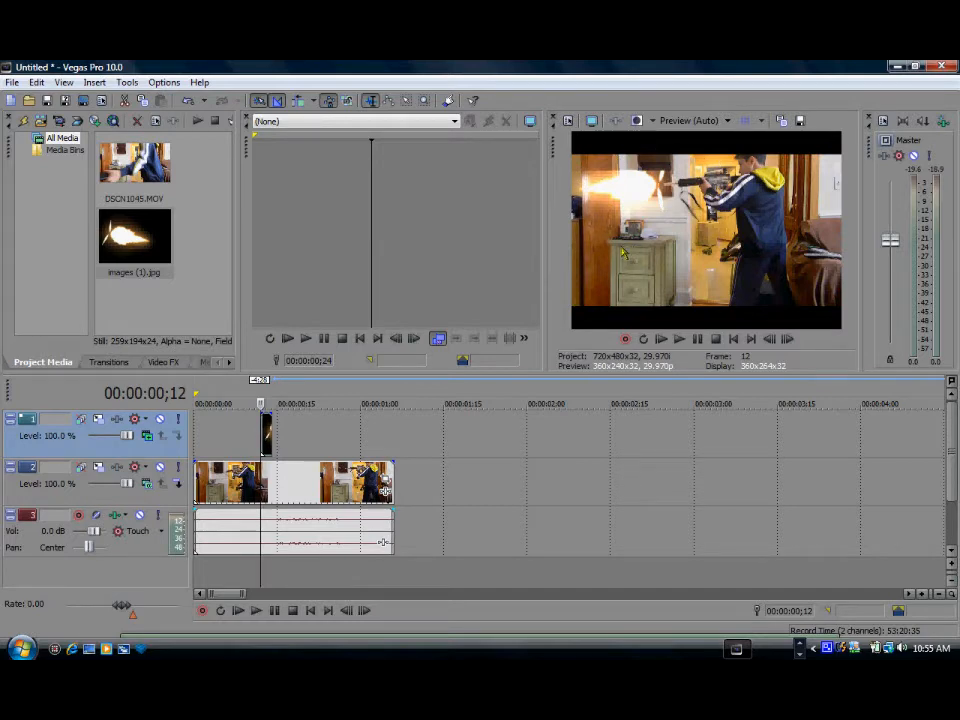
mouse_move(722, 156)
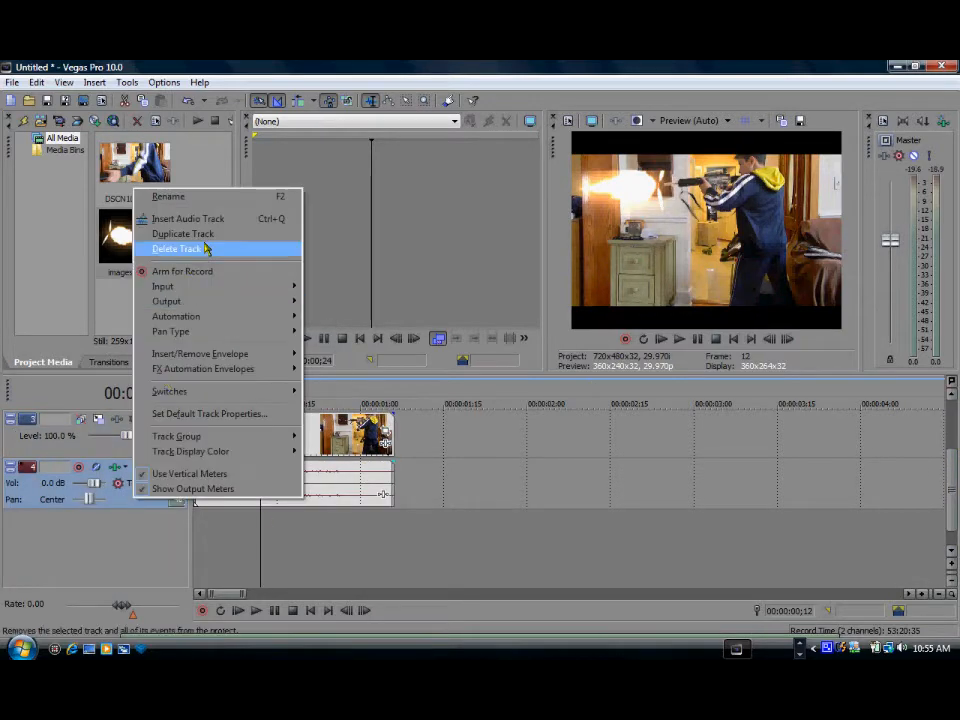
Duplicate the gun footage track and set its compositing mode to Add
click(184, 232)
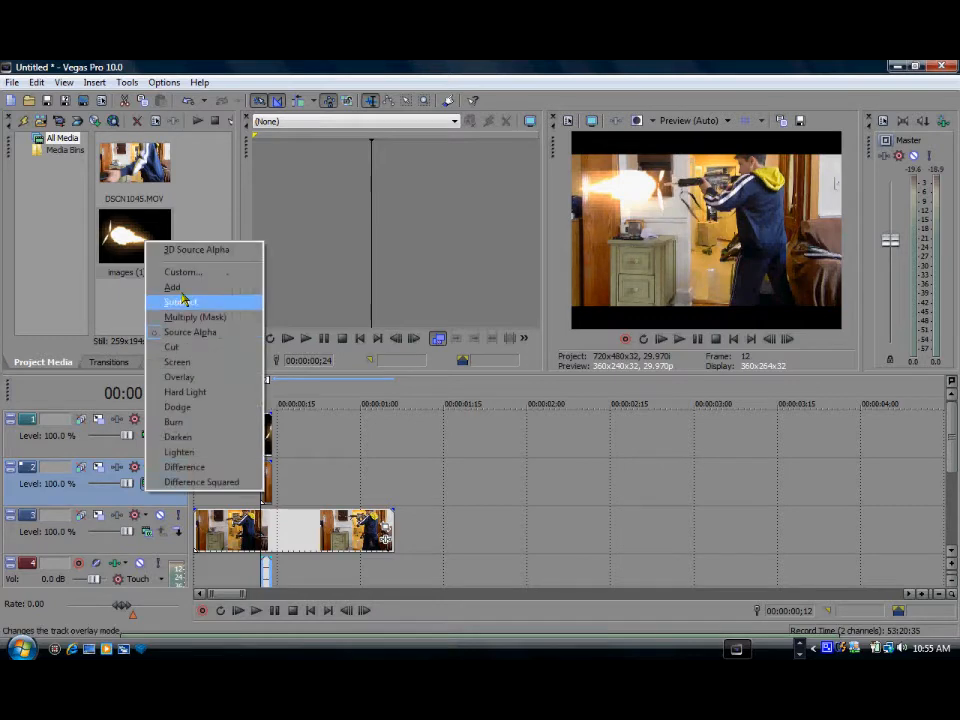
click(180, 302)
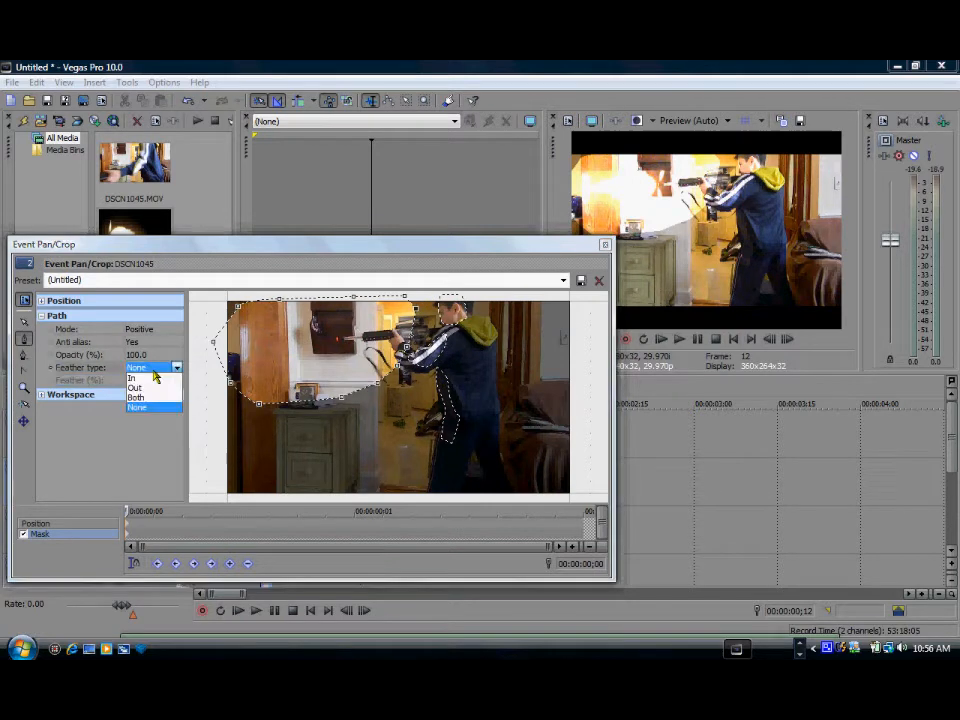
Set the mask Feather type to Both, comparing briefly against no feathering
click(138, 396)
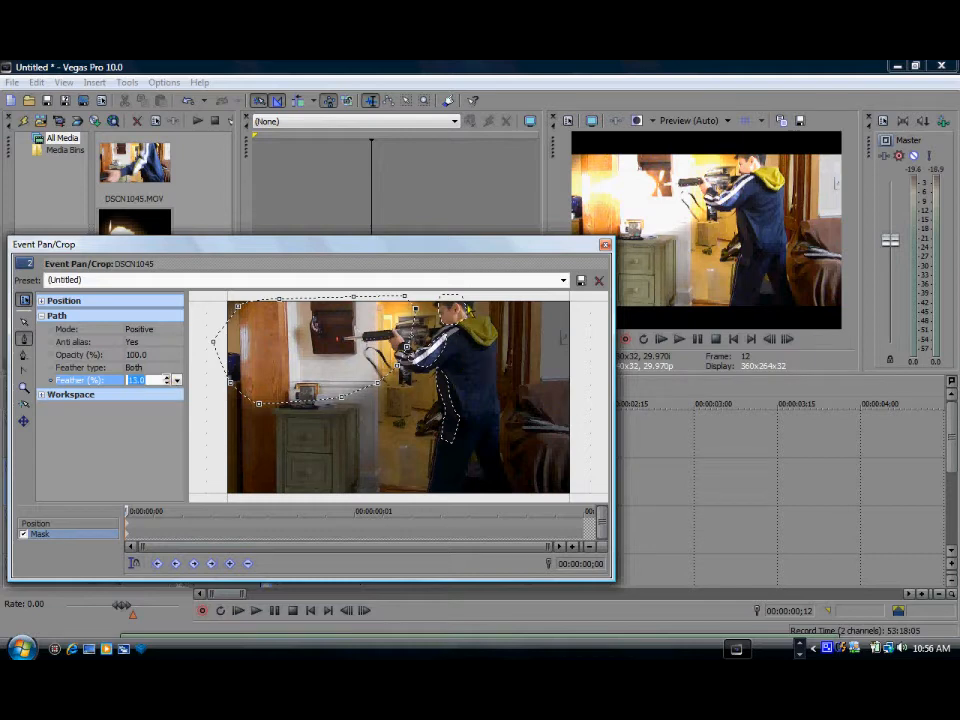
click(176, 368)
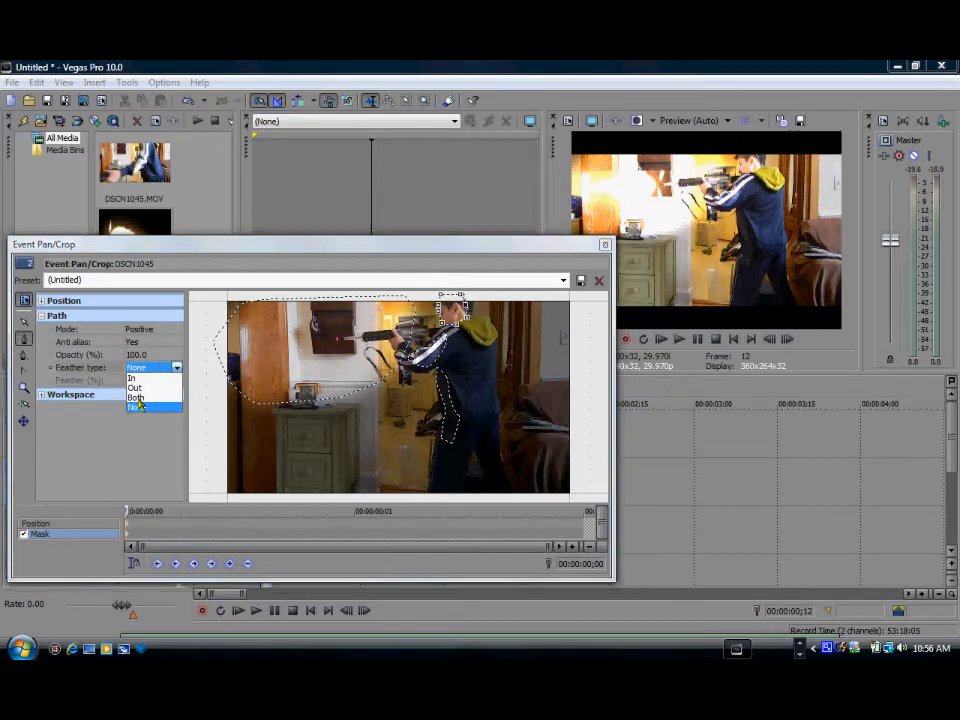
click(136, 396)
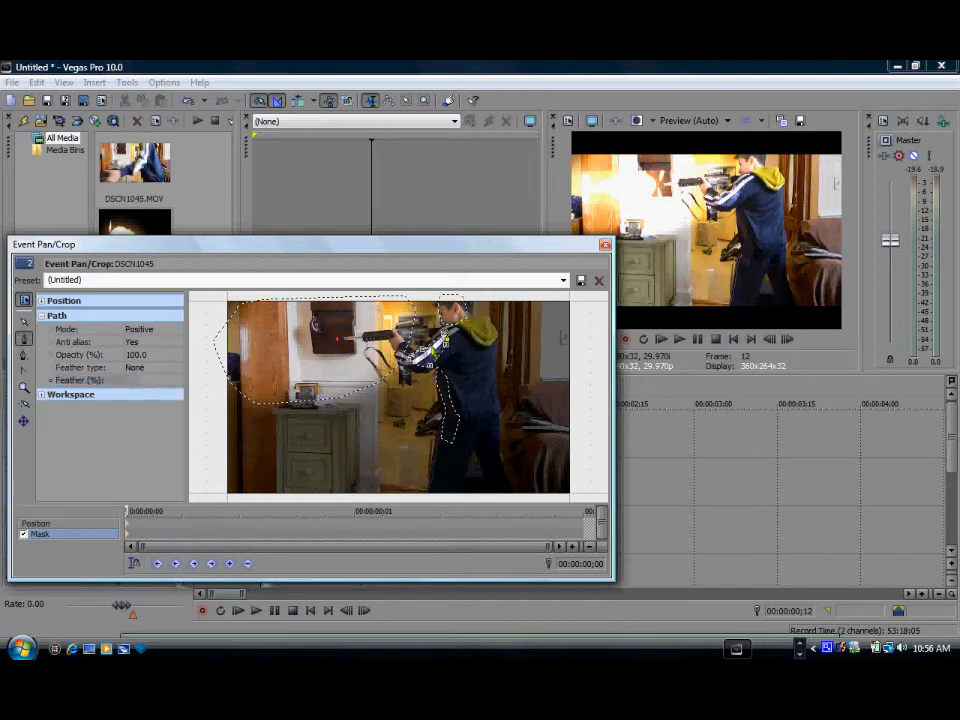
click(146, 368)
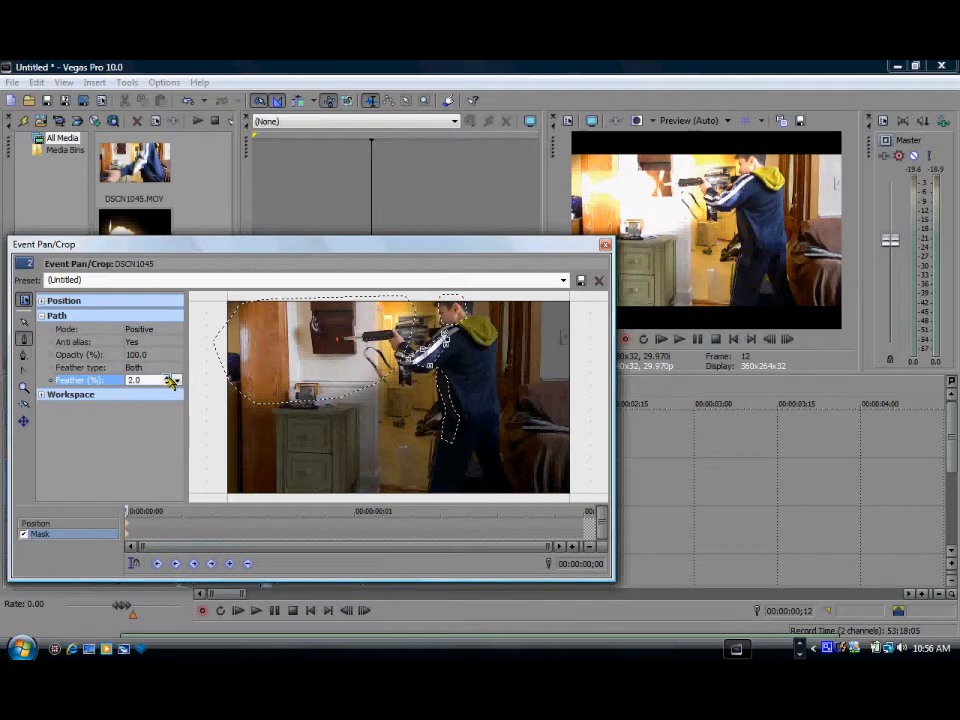
Adjust the mask Feather (%) amount and finish editing the mask
click(176, 376)
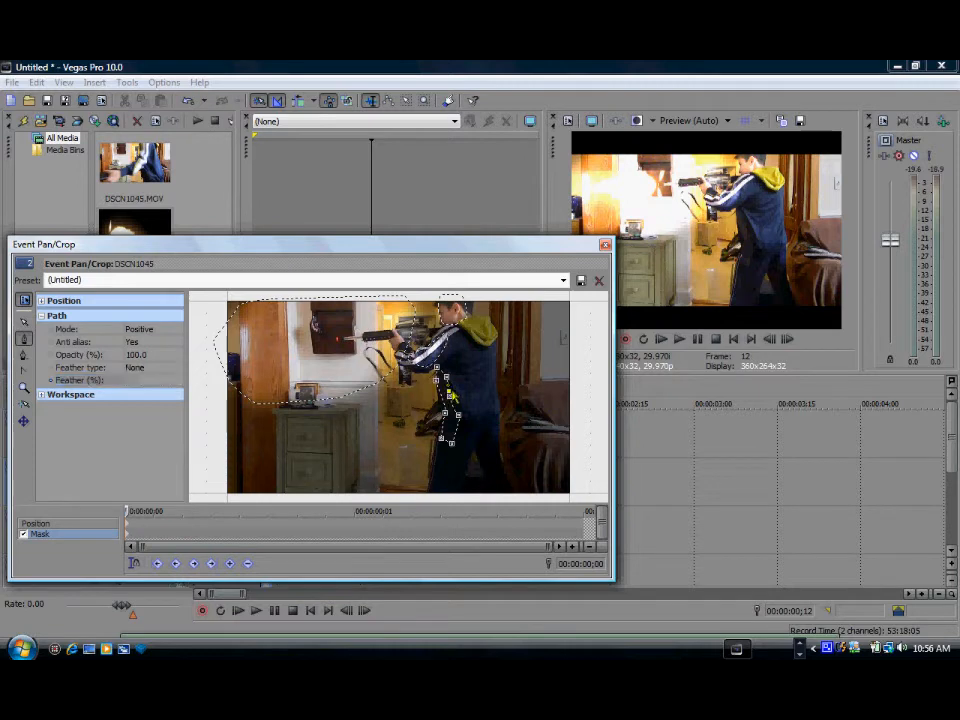
click(150, 368)
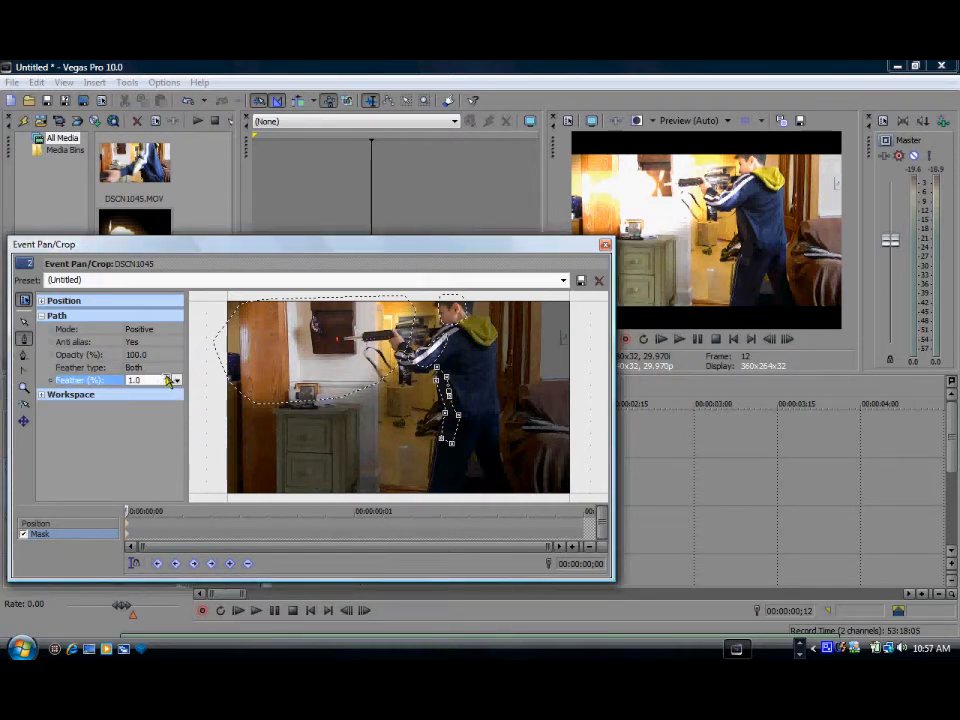
click(176, 376)
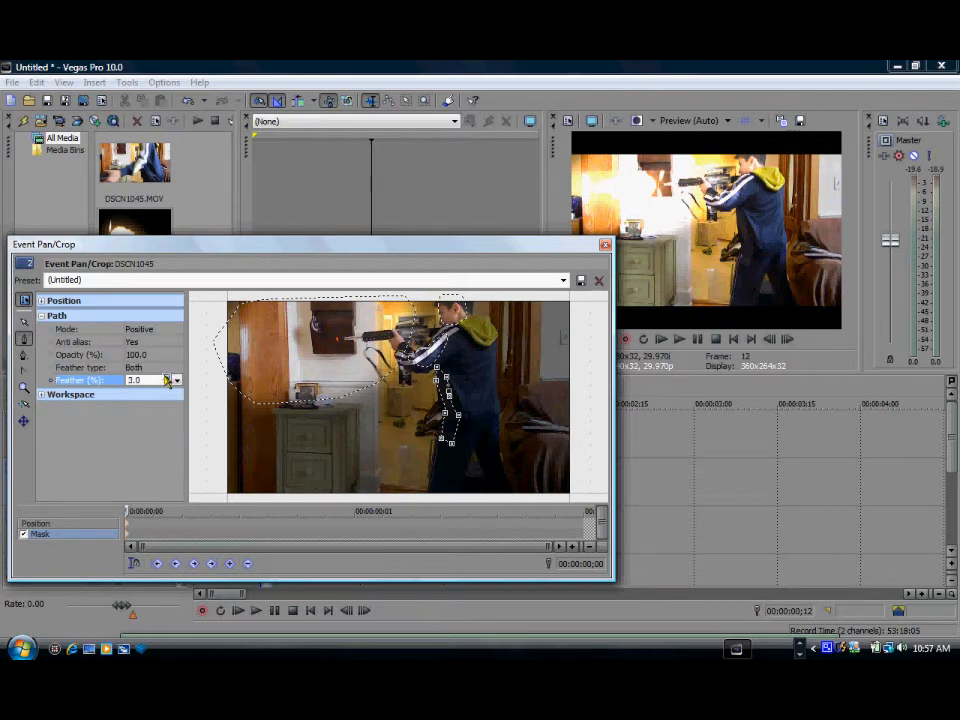
click(176, 376)
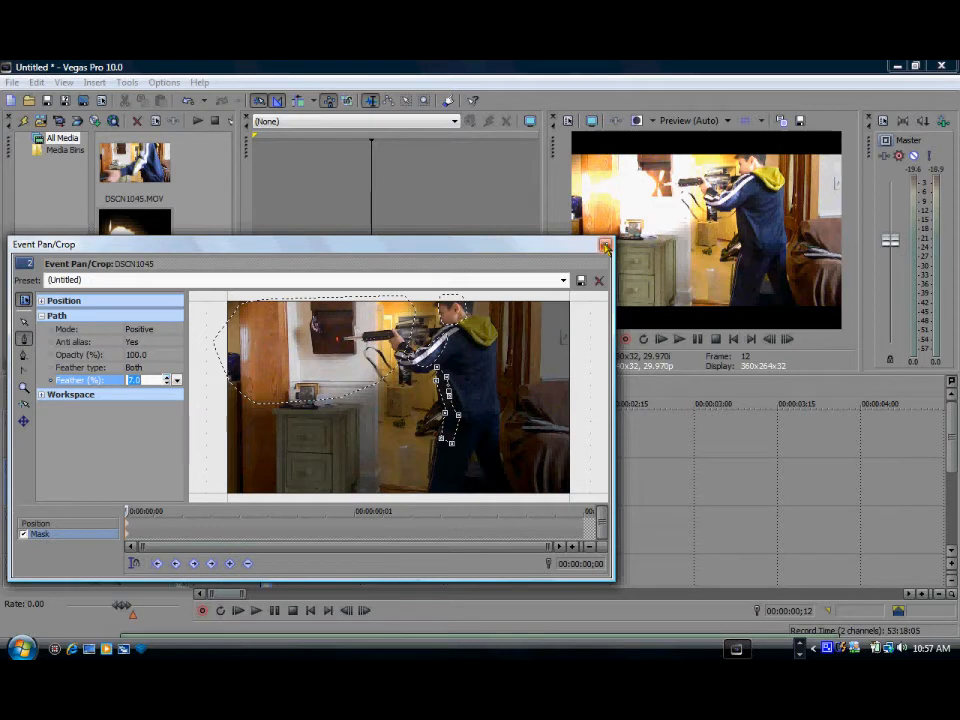
click(602, 248)
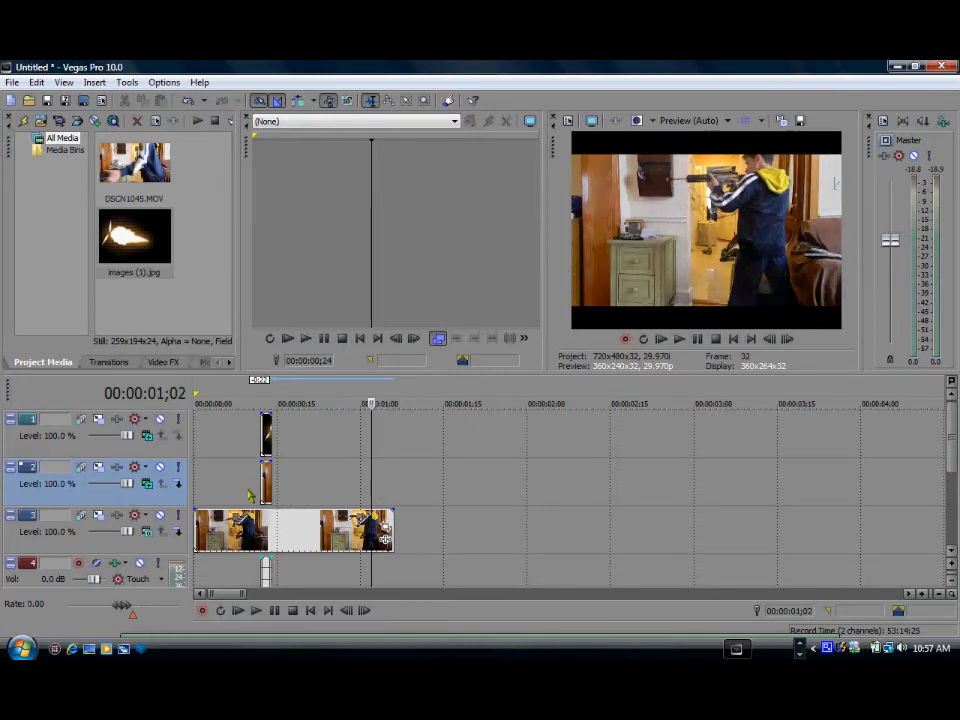
Return to the gunshot frame, bring up Insert Audio Track, and show the File menu
click(680, 338)
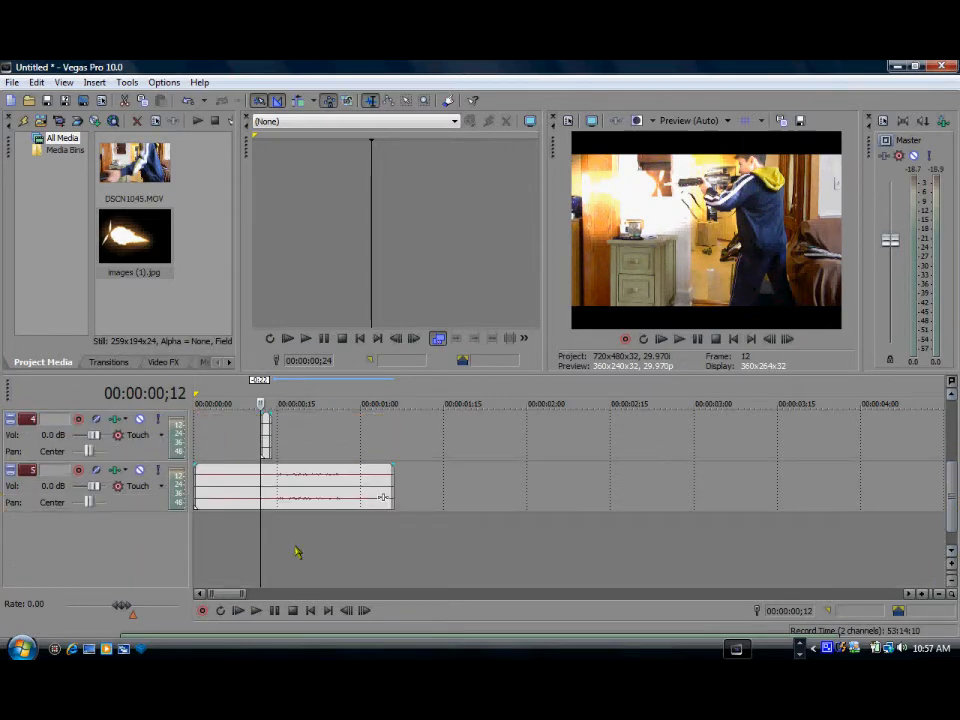
right_click(296, 552)
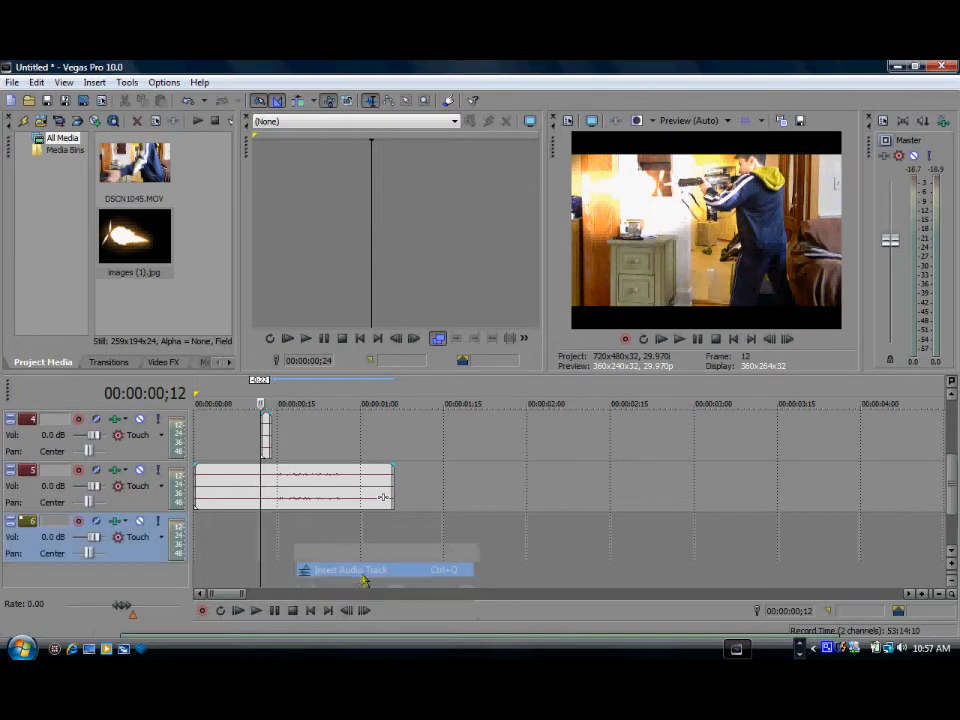
click(14, 82)
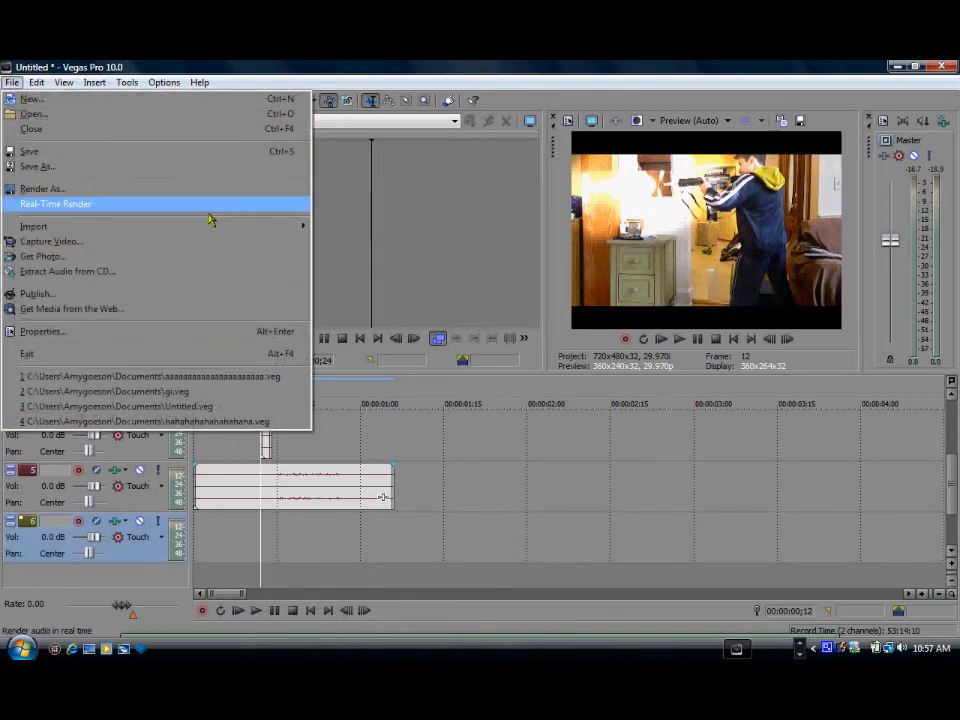
Import a gunshot sound file from iTunes Music's Fully Loaded - Sounds of Guns & Weapons folder
click(32, 224)
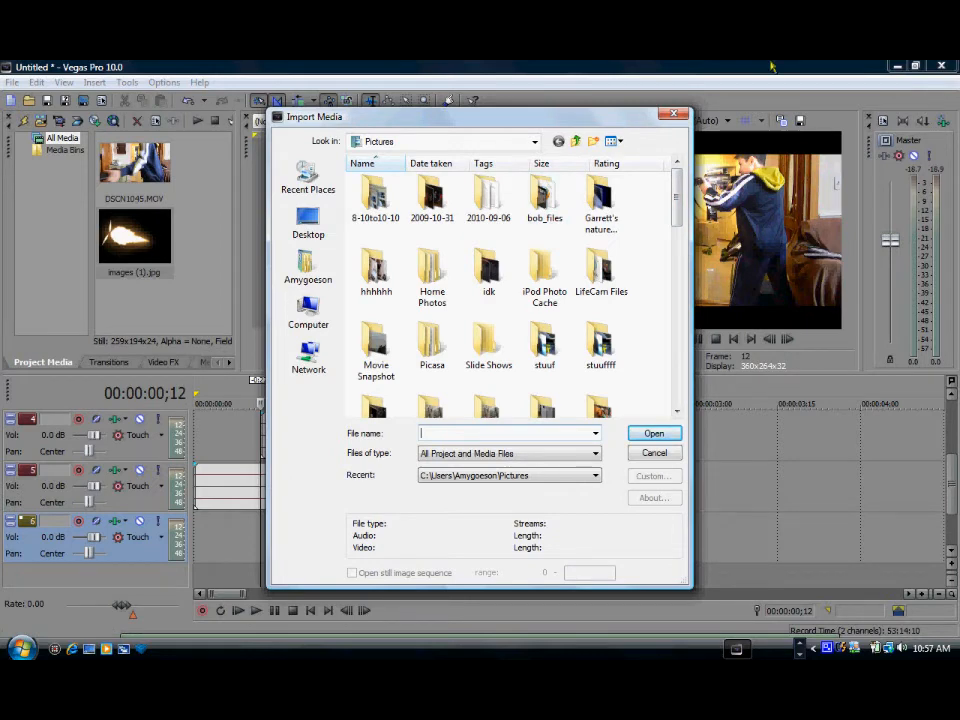
mouse_move(672, 218)
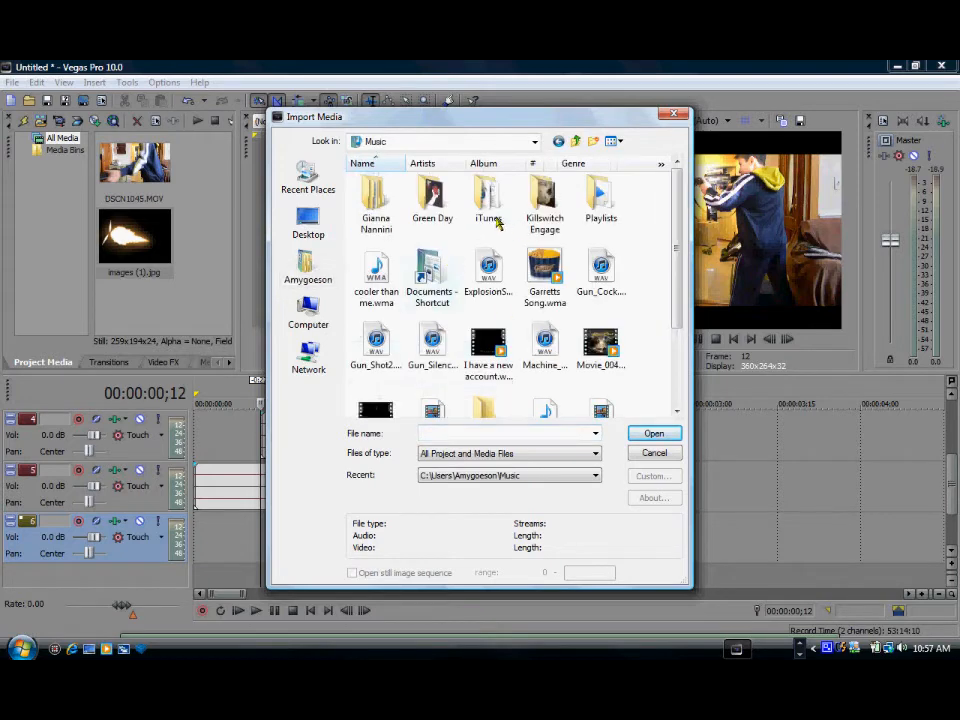
double_click(488, 196)
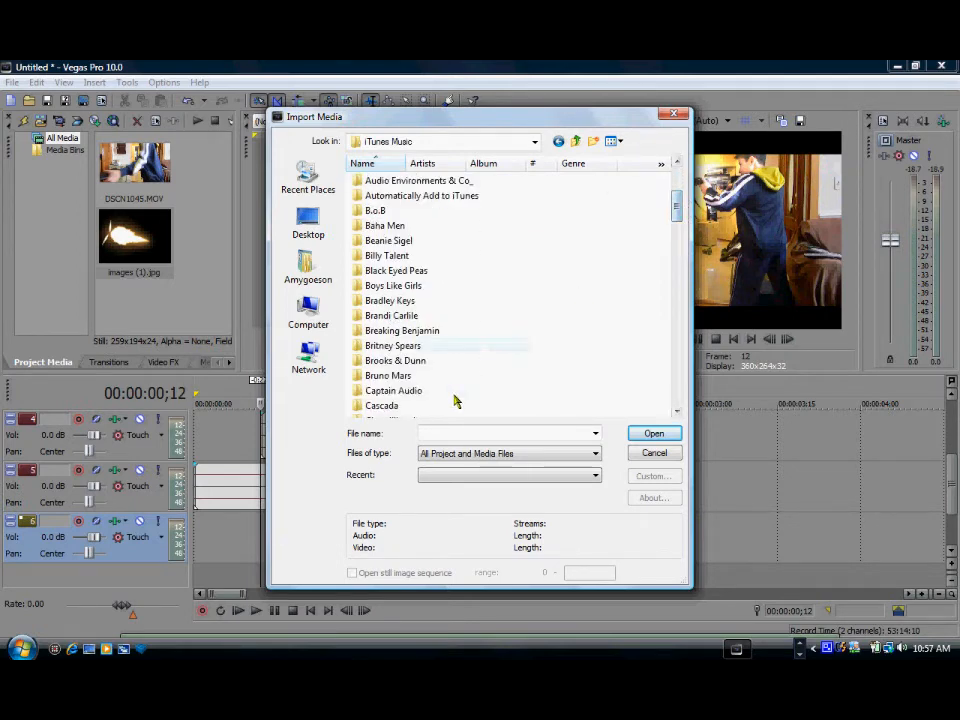
double_click(392, 390)
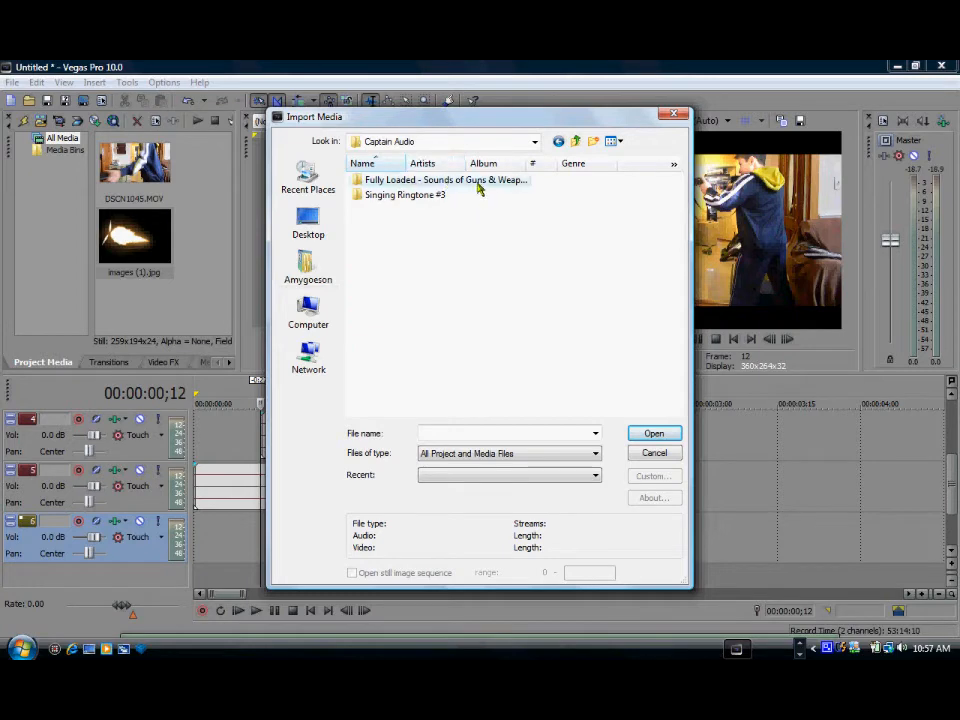
double_click(444, 180)
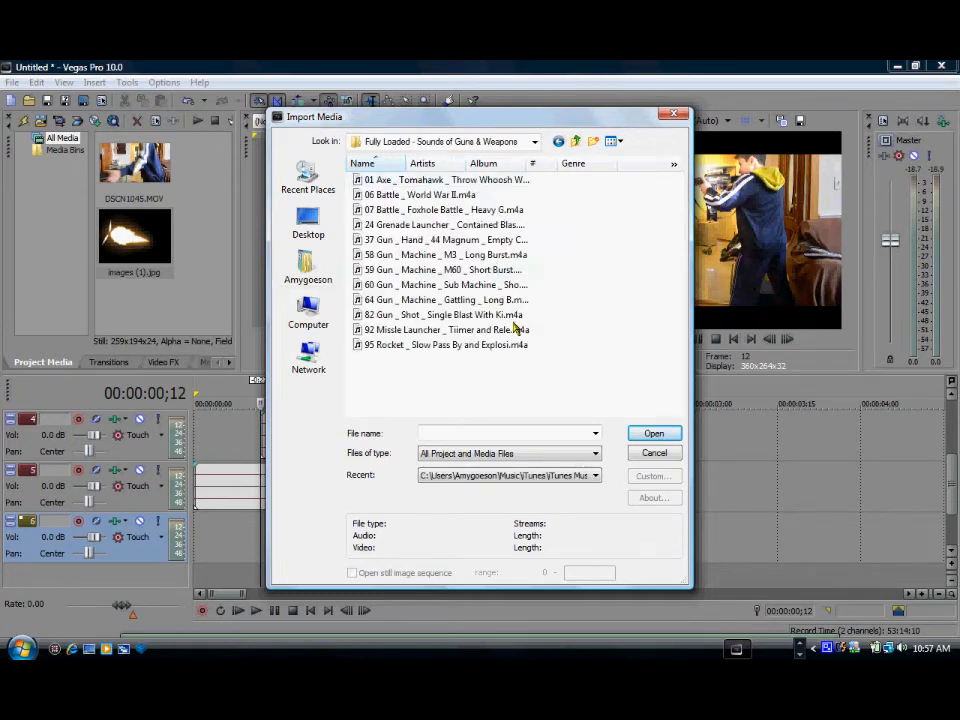
click(654, 432)
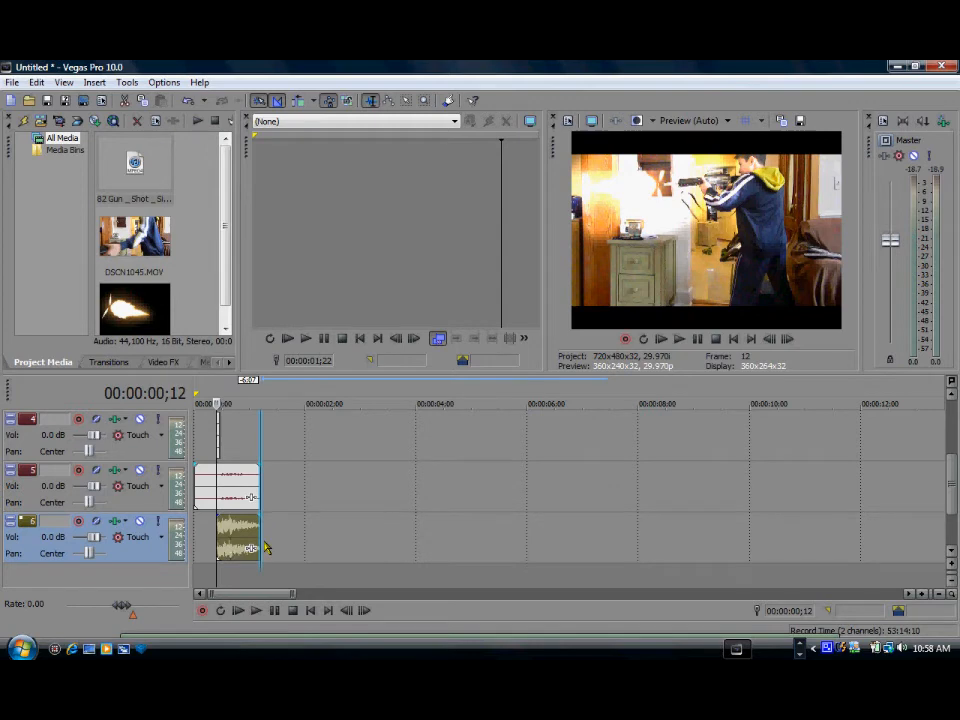
mouse_move(262, 538)
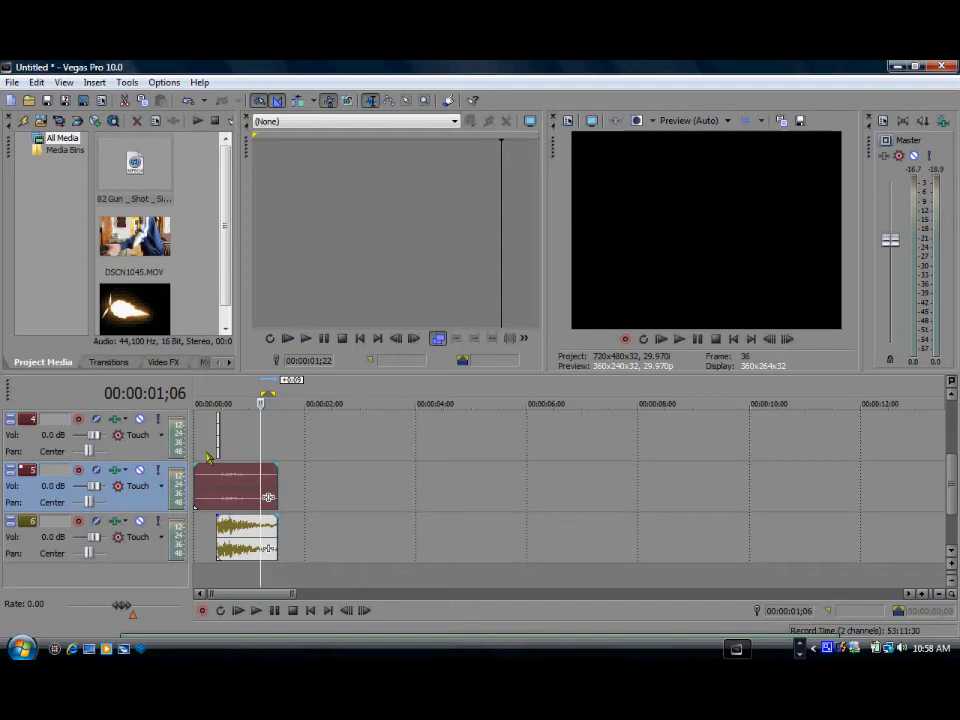
Rewind to the timeline start and play the footage with the gunshot beneath it
click(680, 338)
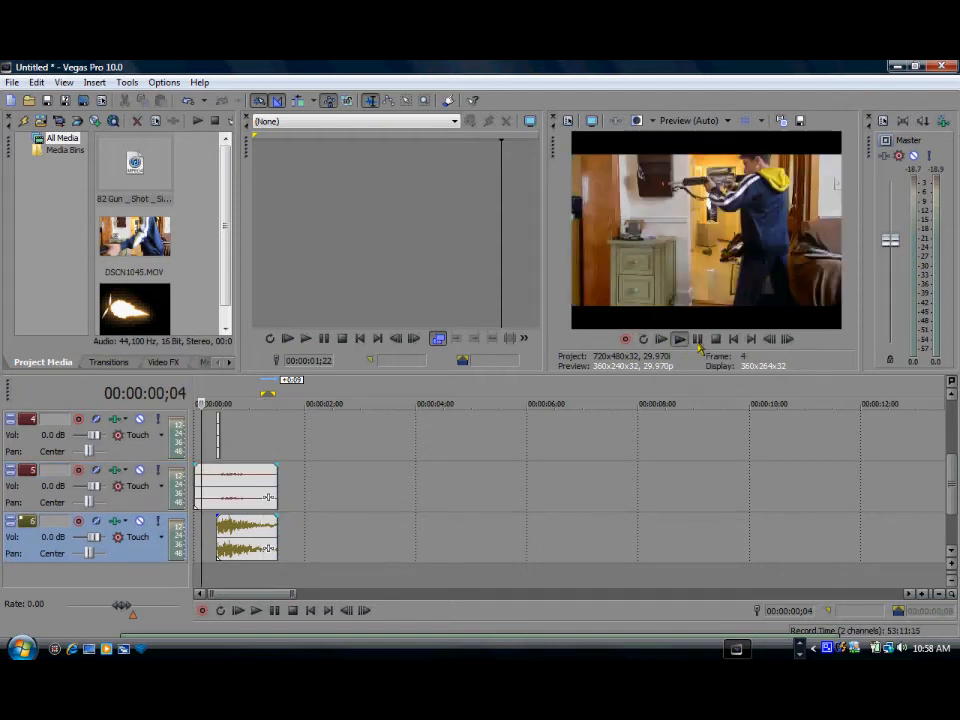
click(680, 338)
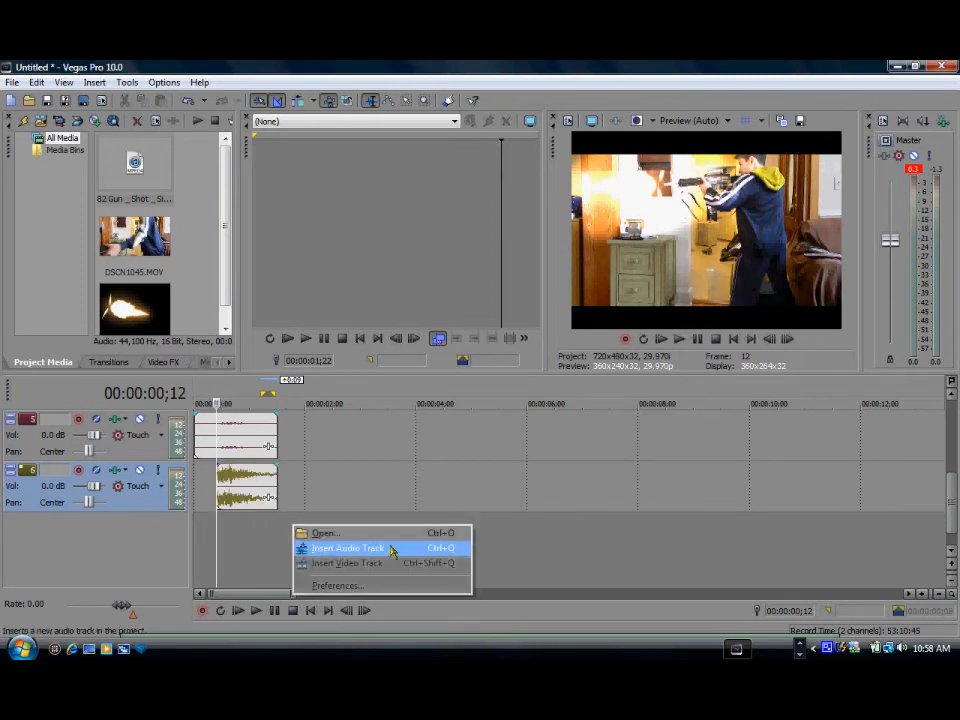
Insert a new track and import a smoke clip from the 13. Powder_Hits folder via Recent Places
click(346, 564)
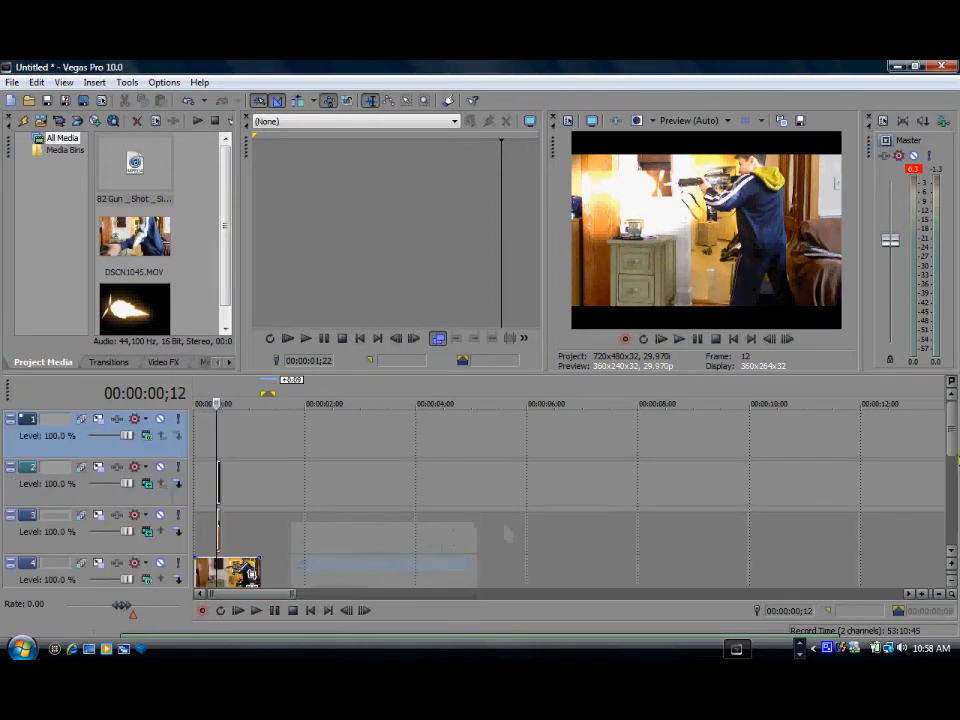
click(14, 82)
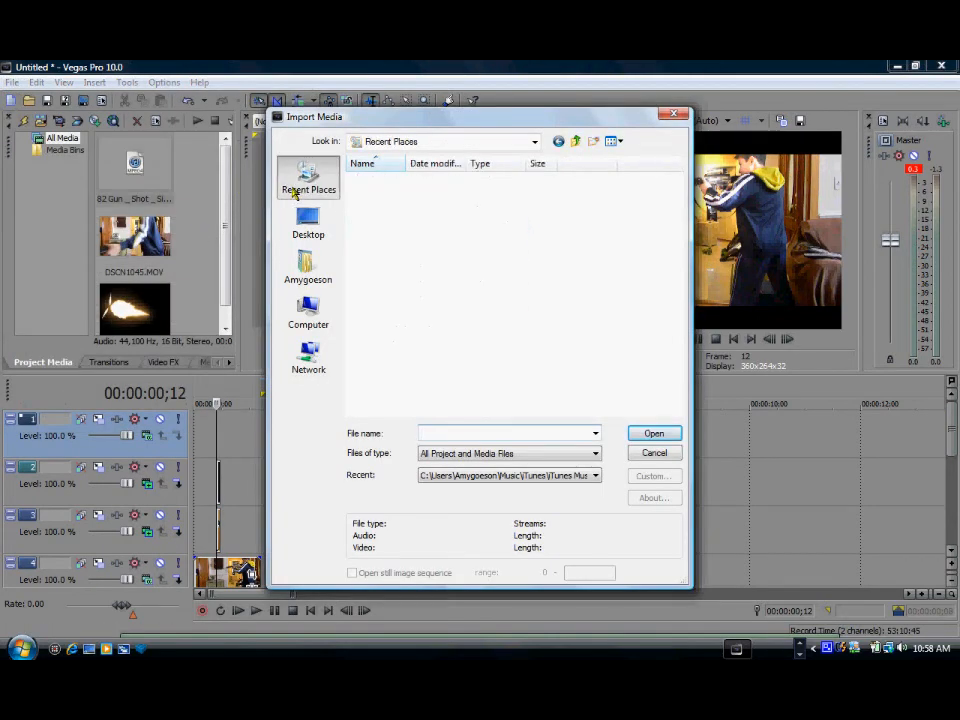
click(308, 176)
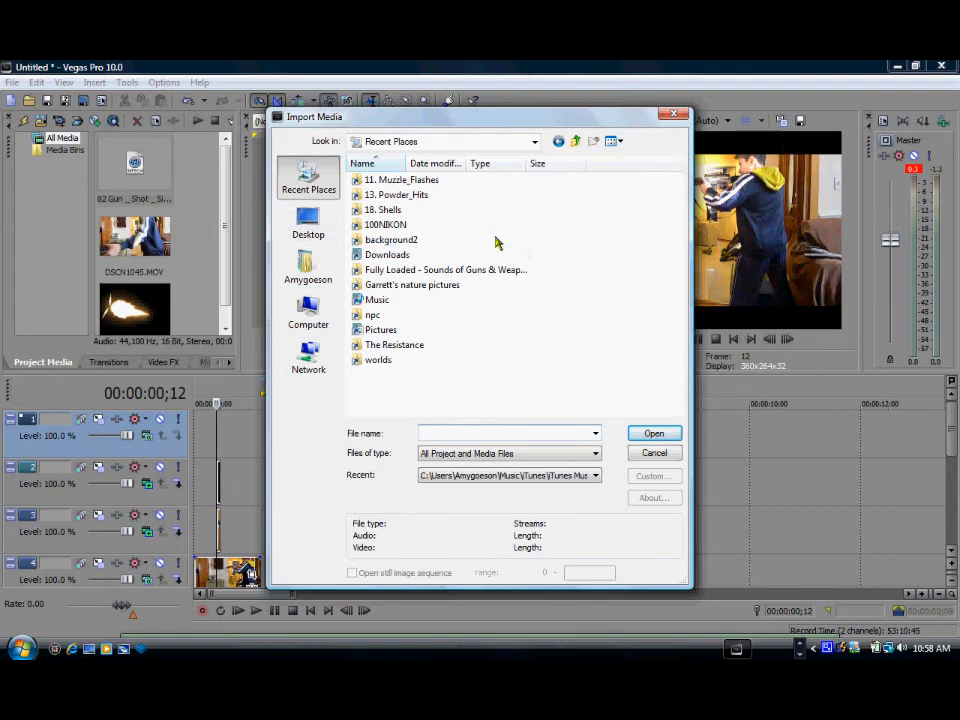
mouse_move(518, 280)
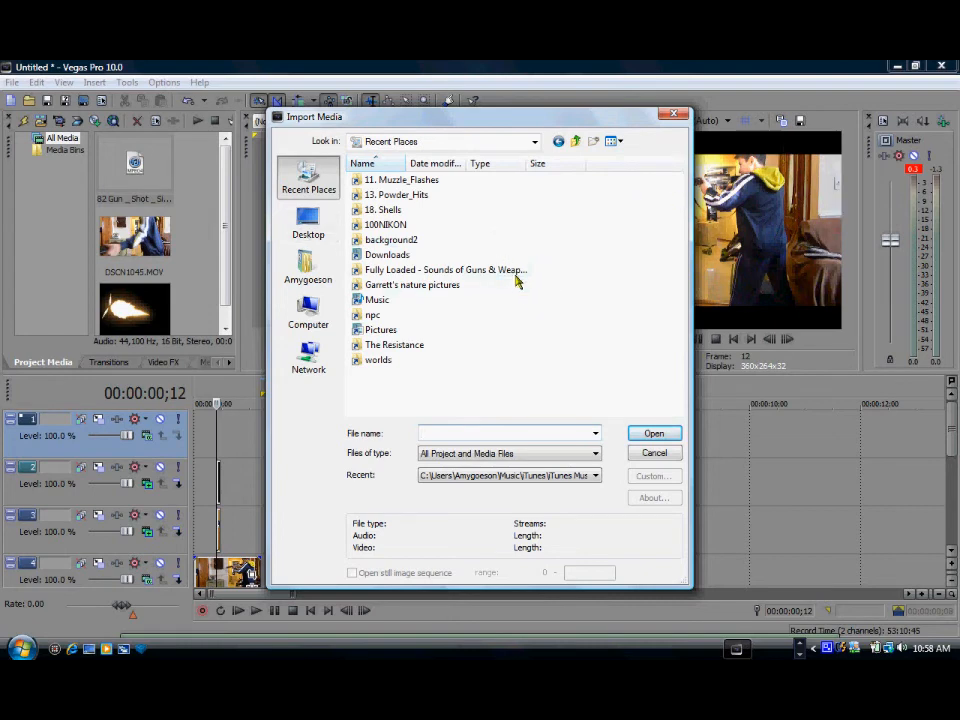
click(400, 194)
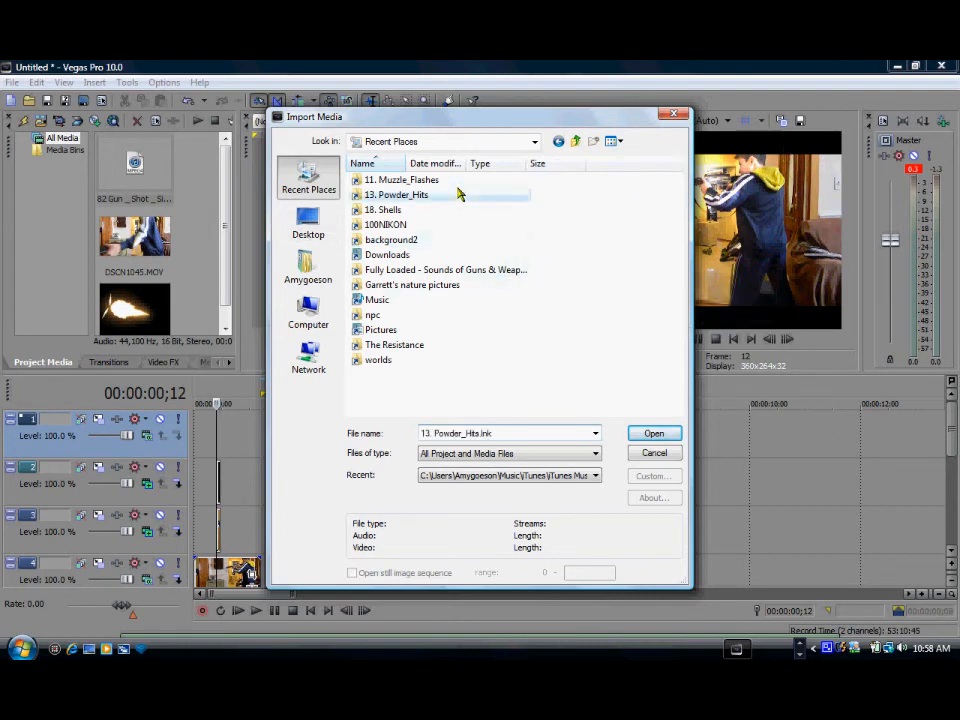
click(652, 432)
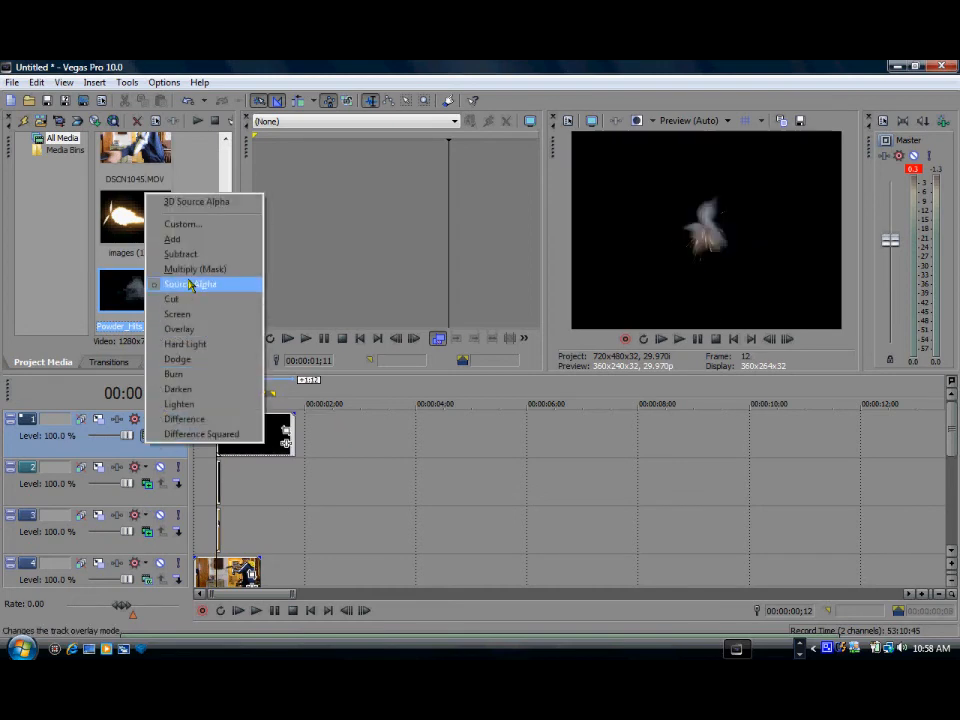
Set the smoke track's compositing mode so its black background drops out over the gun footage
click(190, 284)
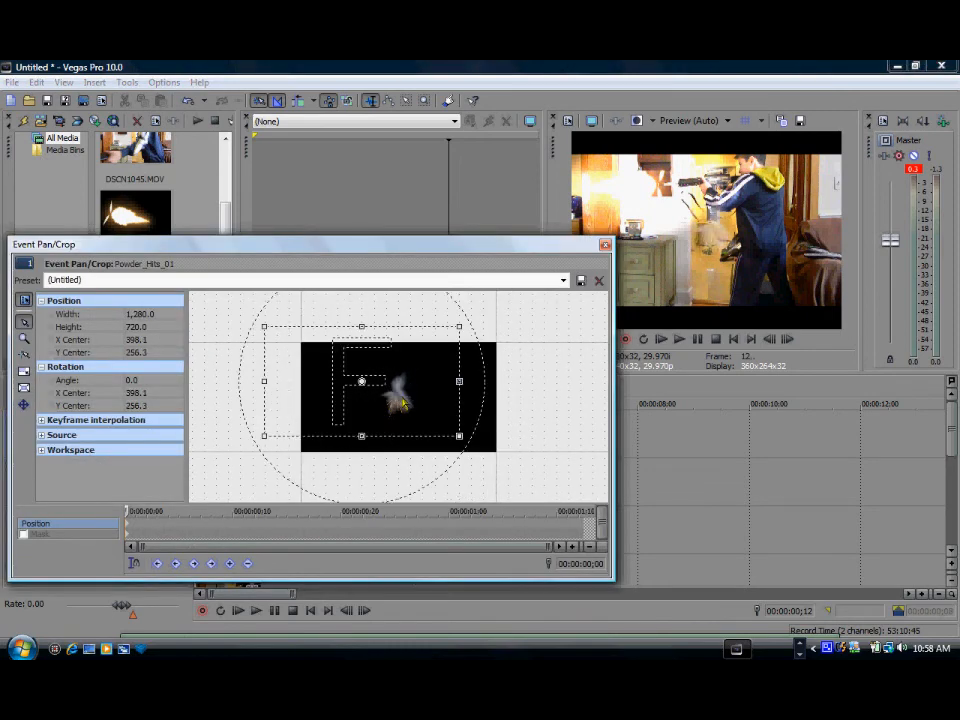
Drag the smoke's Pan/Crop frame until it sits at the gun's muzzle, then close the editor
drag(360, 380, 352, 380)
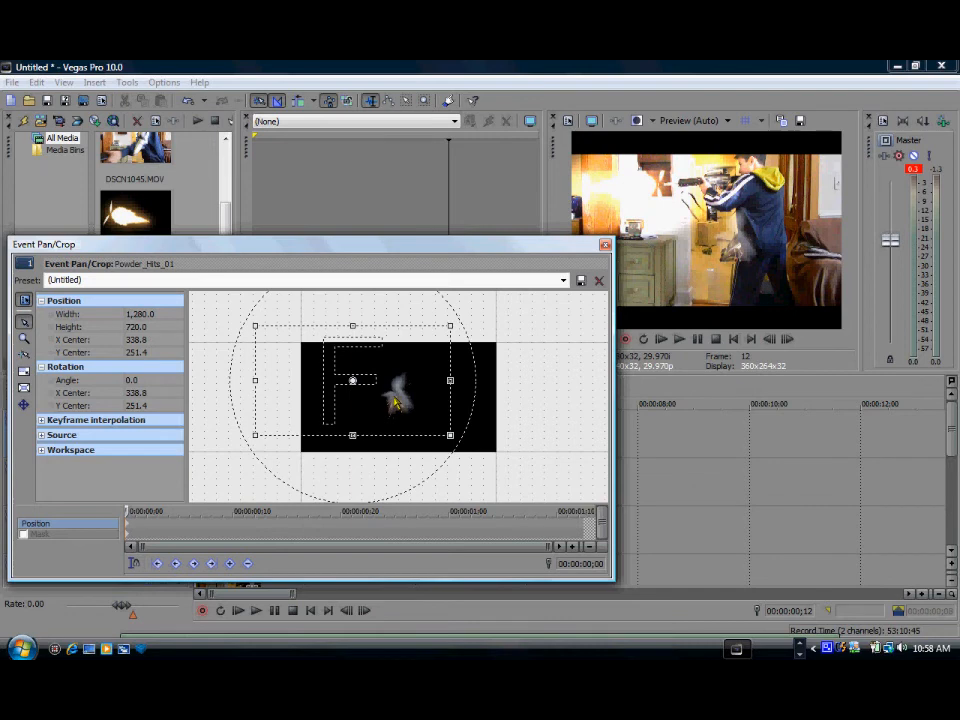
drag(352, 380, 390, 390)
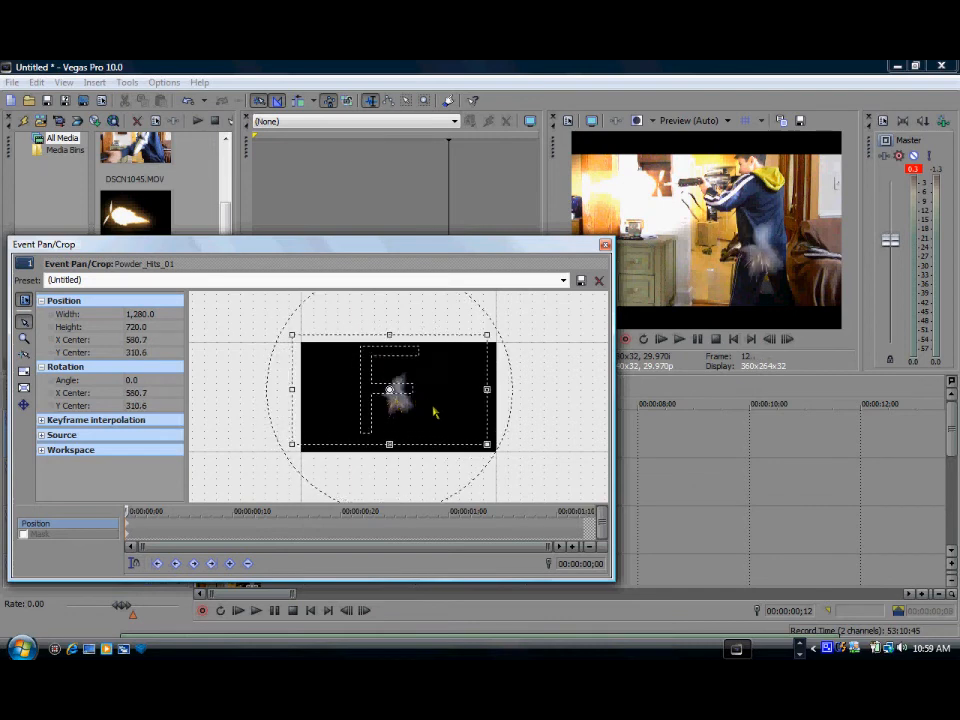
drag(390, 390, 412, 408)
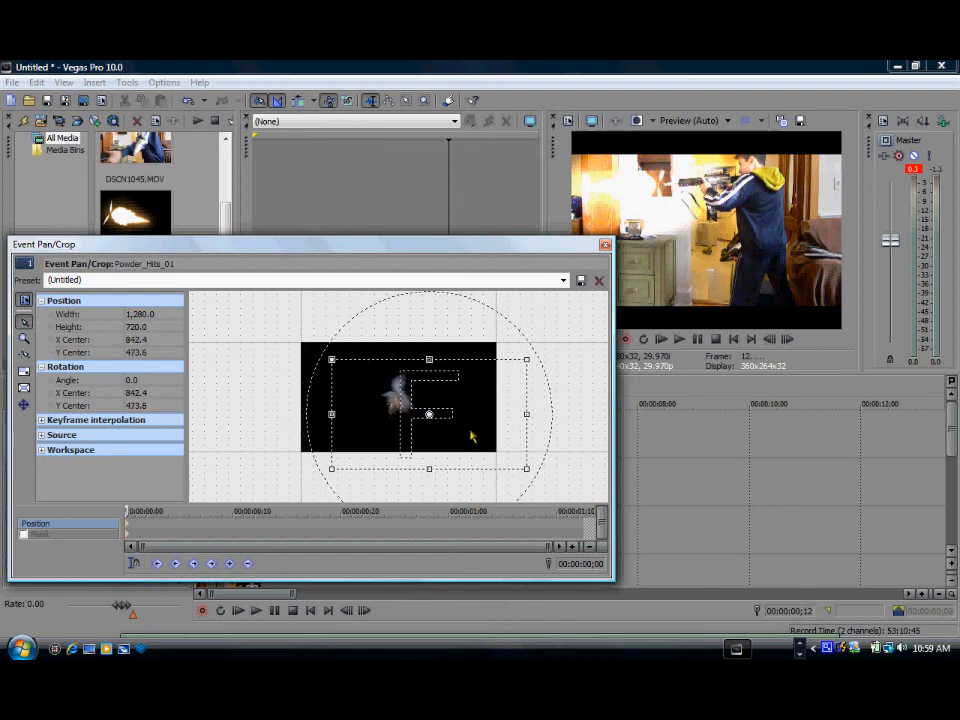
drag(430, 412, 444, 418)
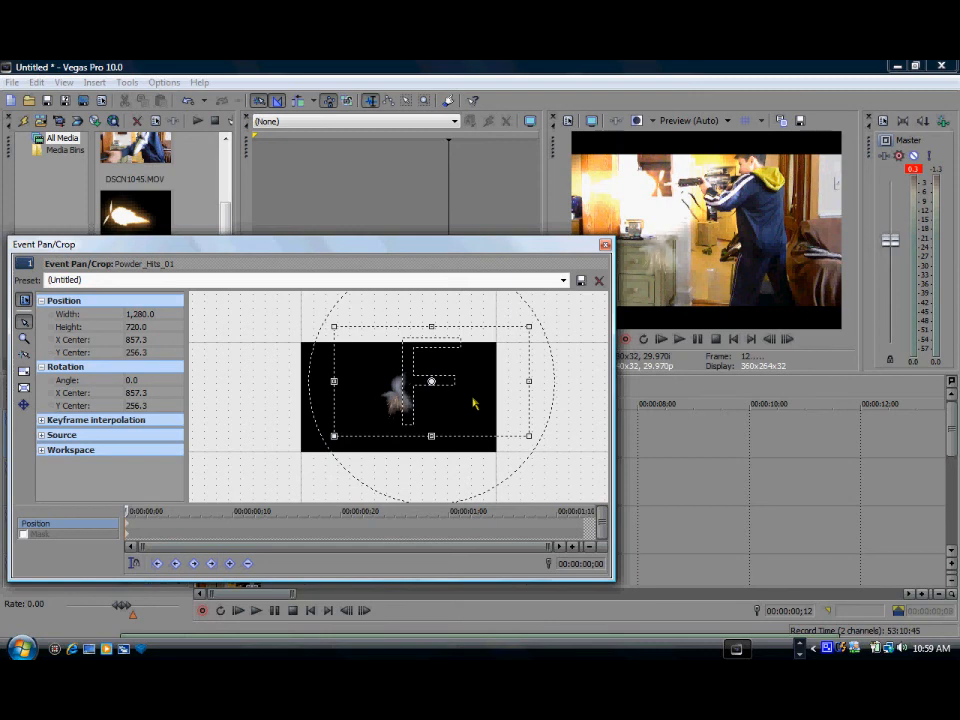
drag(432, 382, 436, 402)
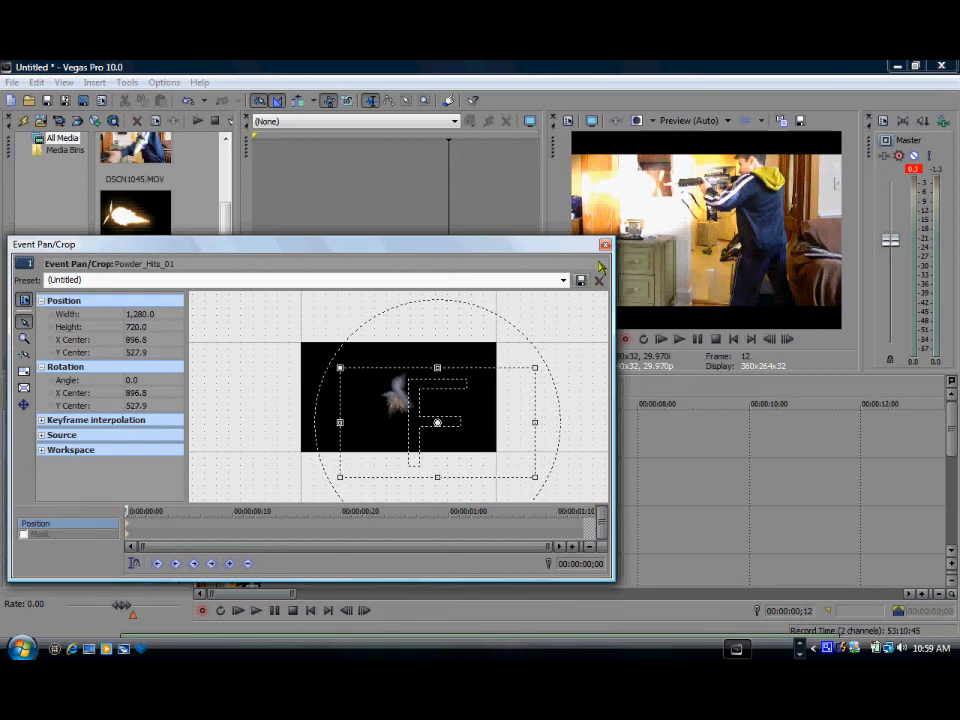
click(604, 244)
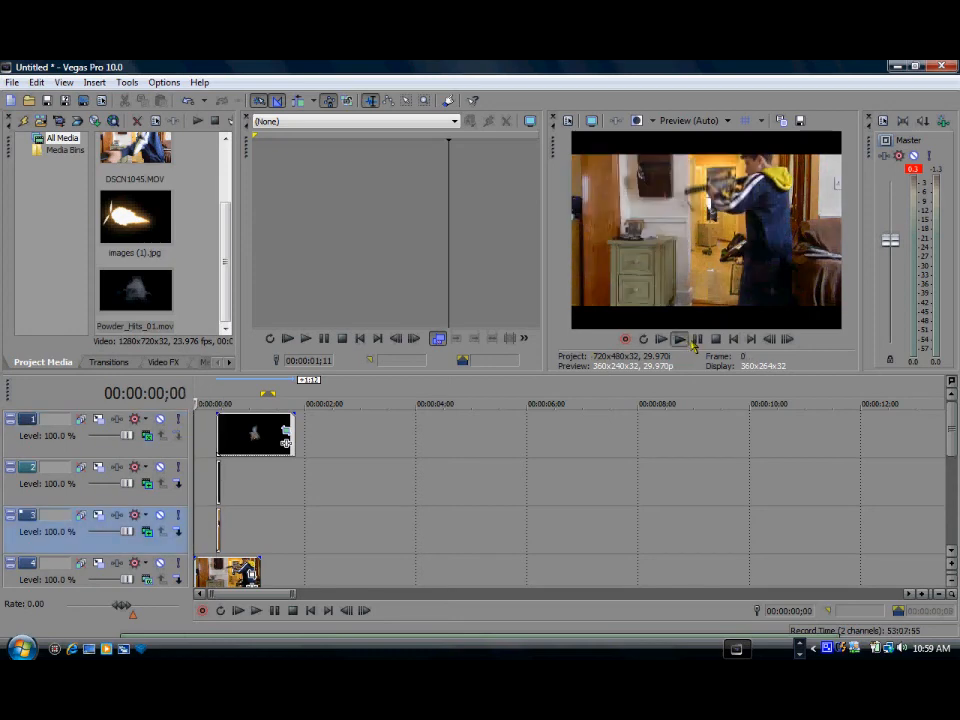
Play the finished composite from the start, then bring up File > Render As
click(696, 338)
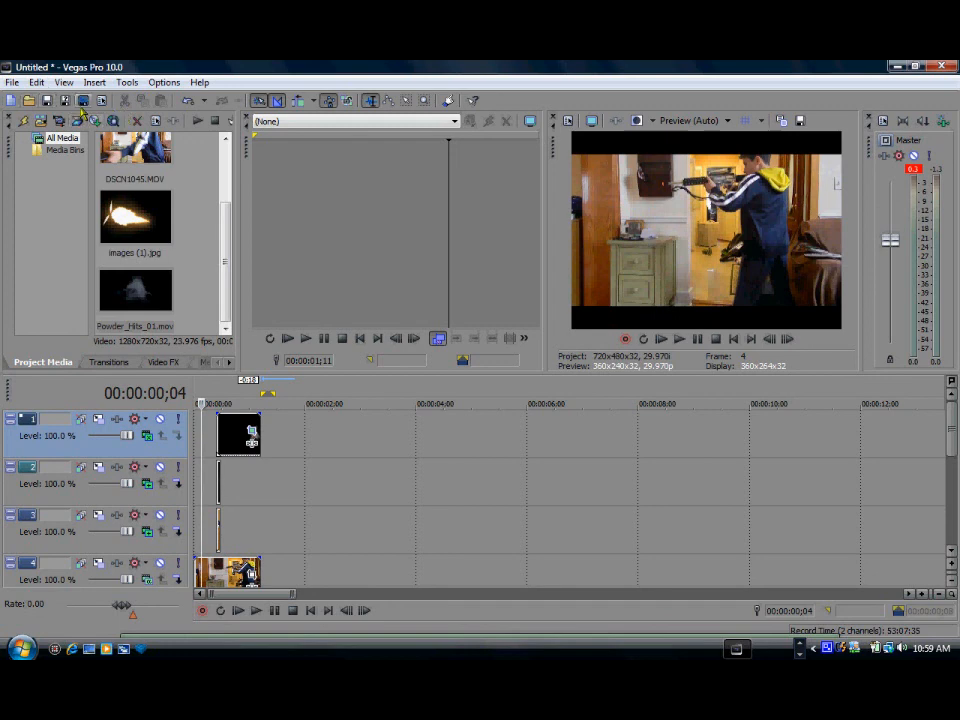
click(12, 82)
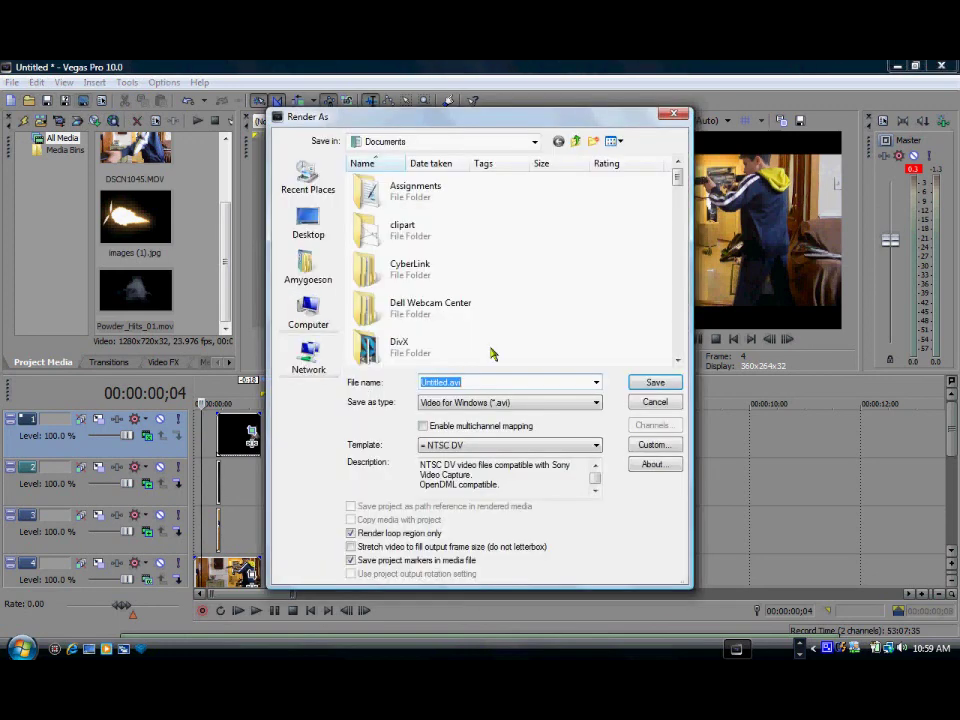